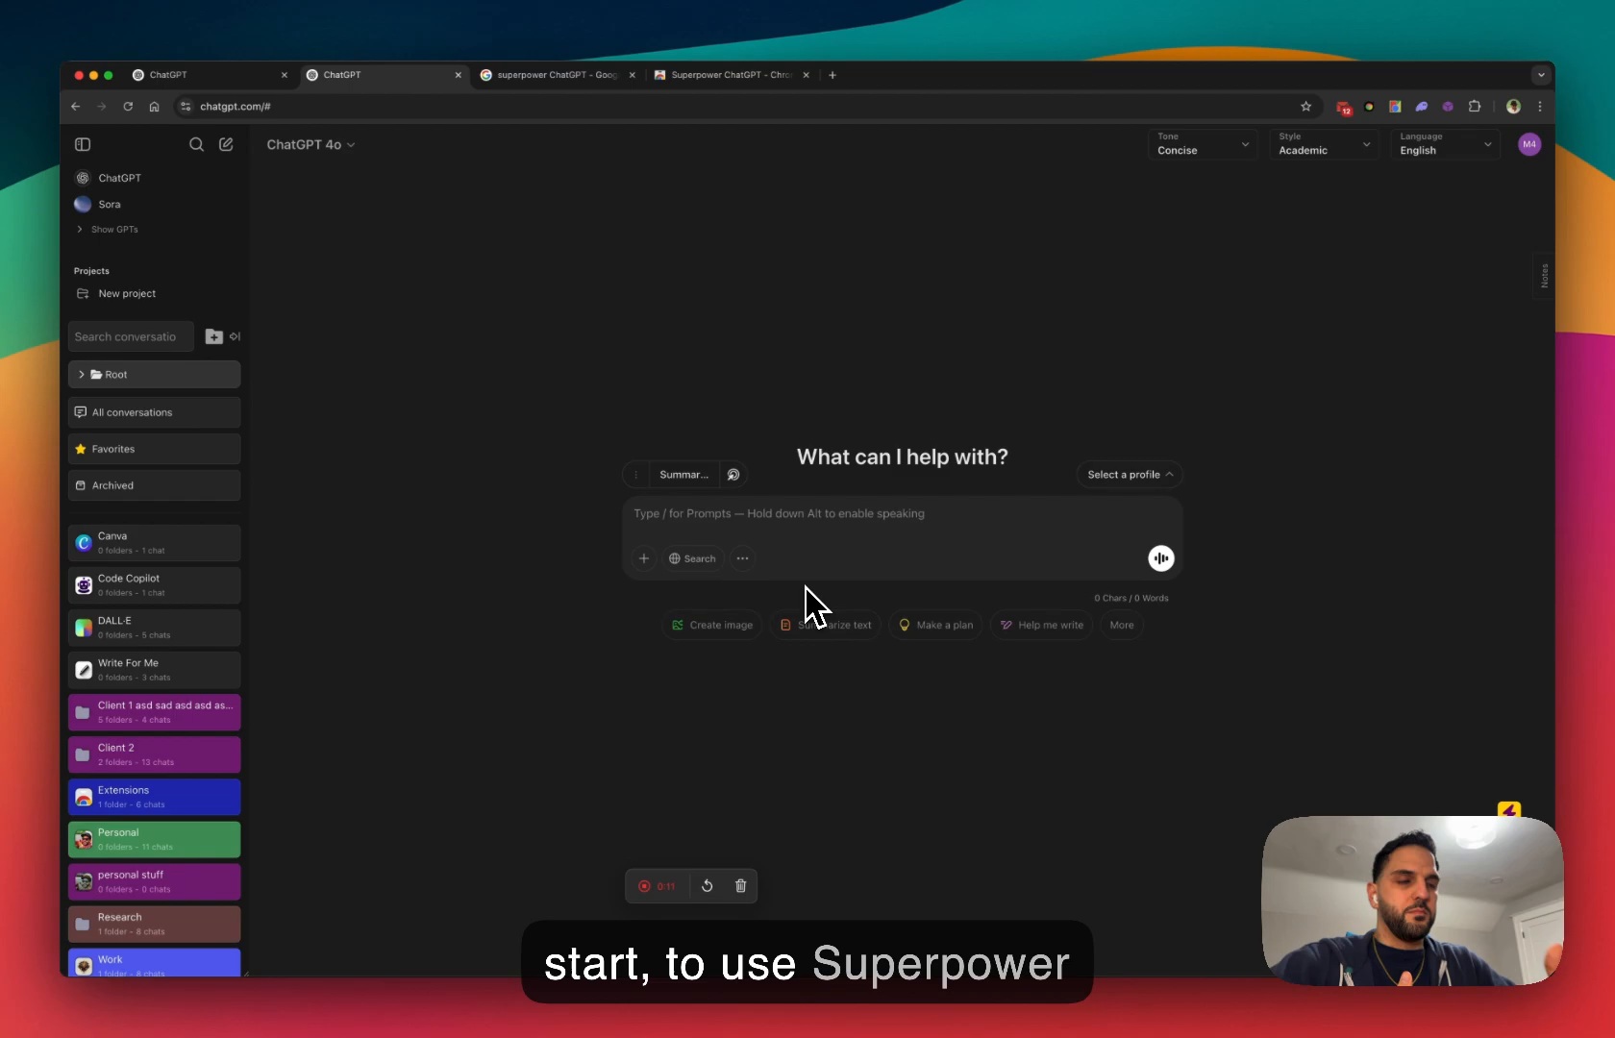
{"action": "mouse_move", "coordinate": [525, 173]}
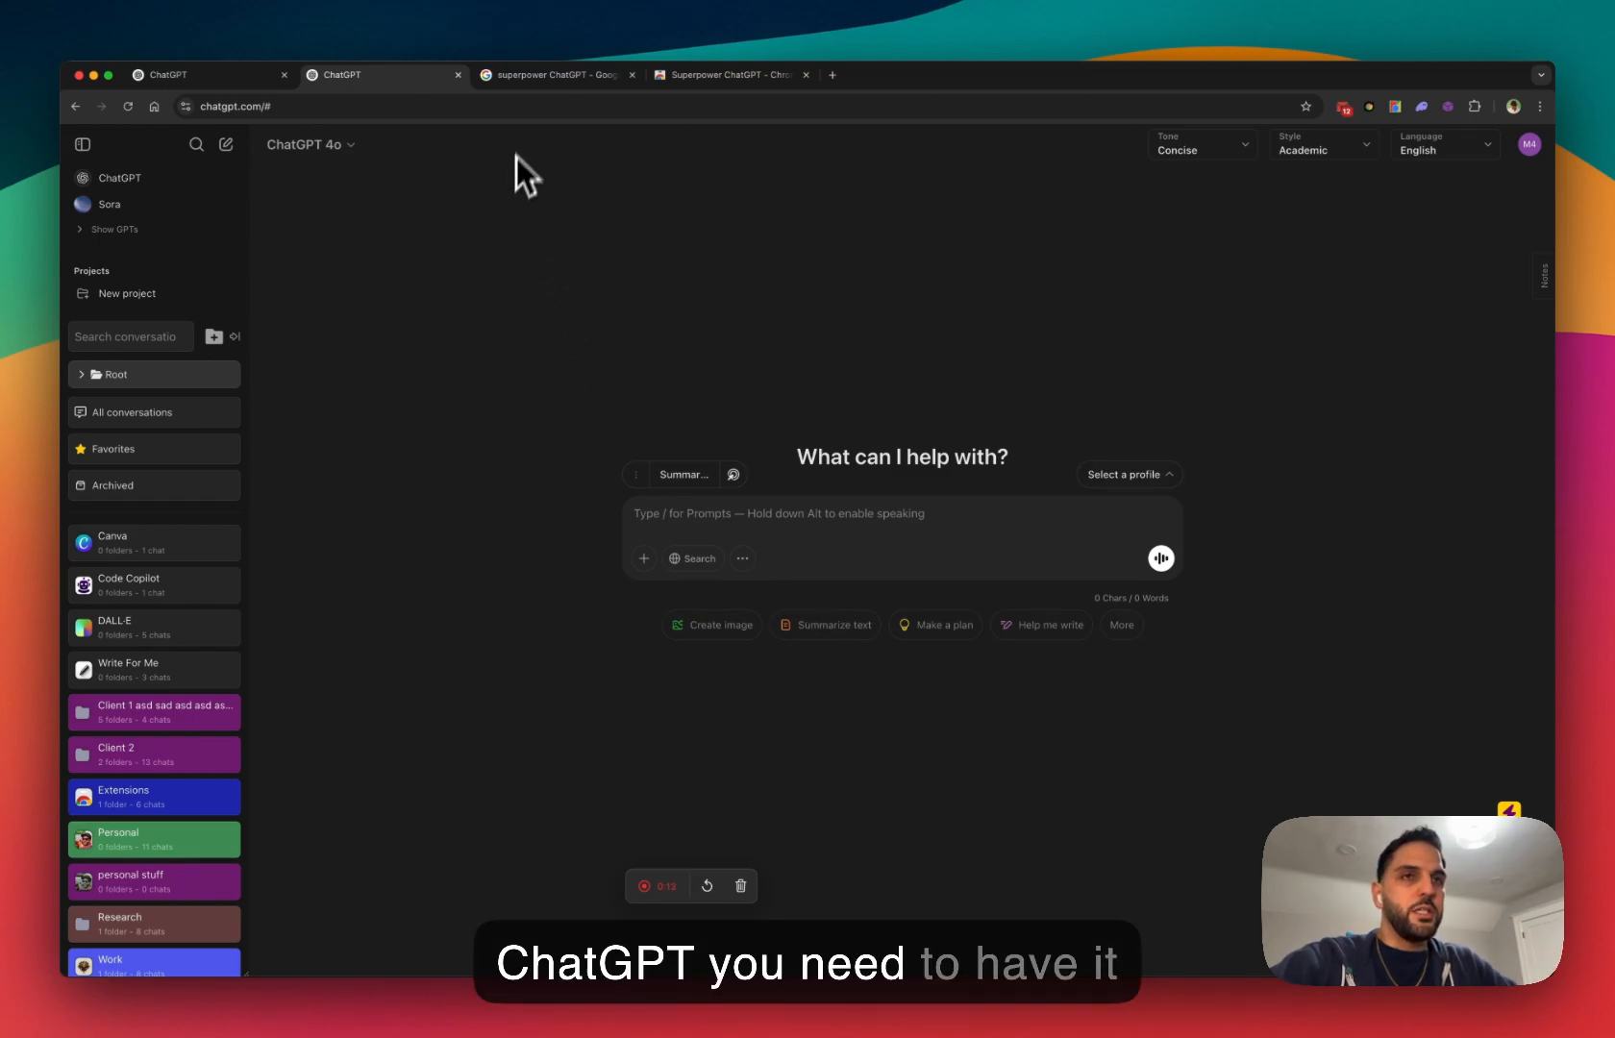
- Switch to the Google search results for Superpower ChatGPT
{"action": "left_click", "coordinate": [556, 75]}
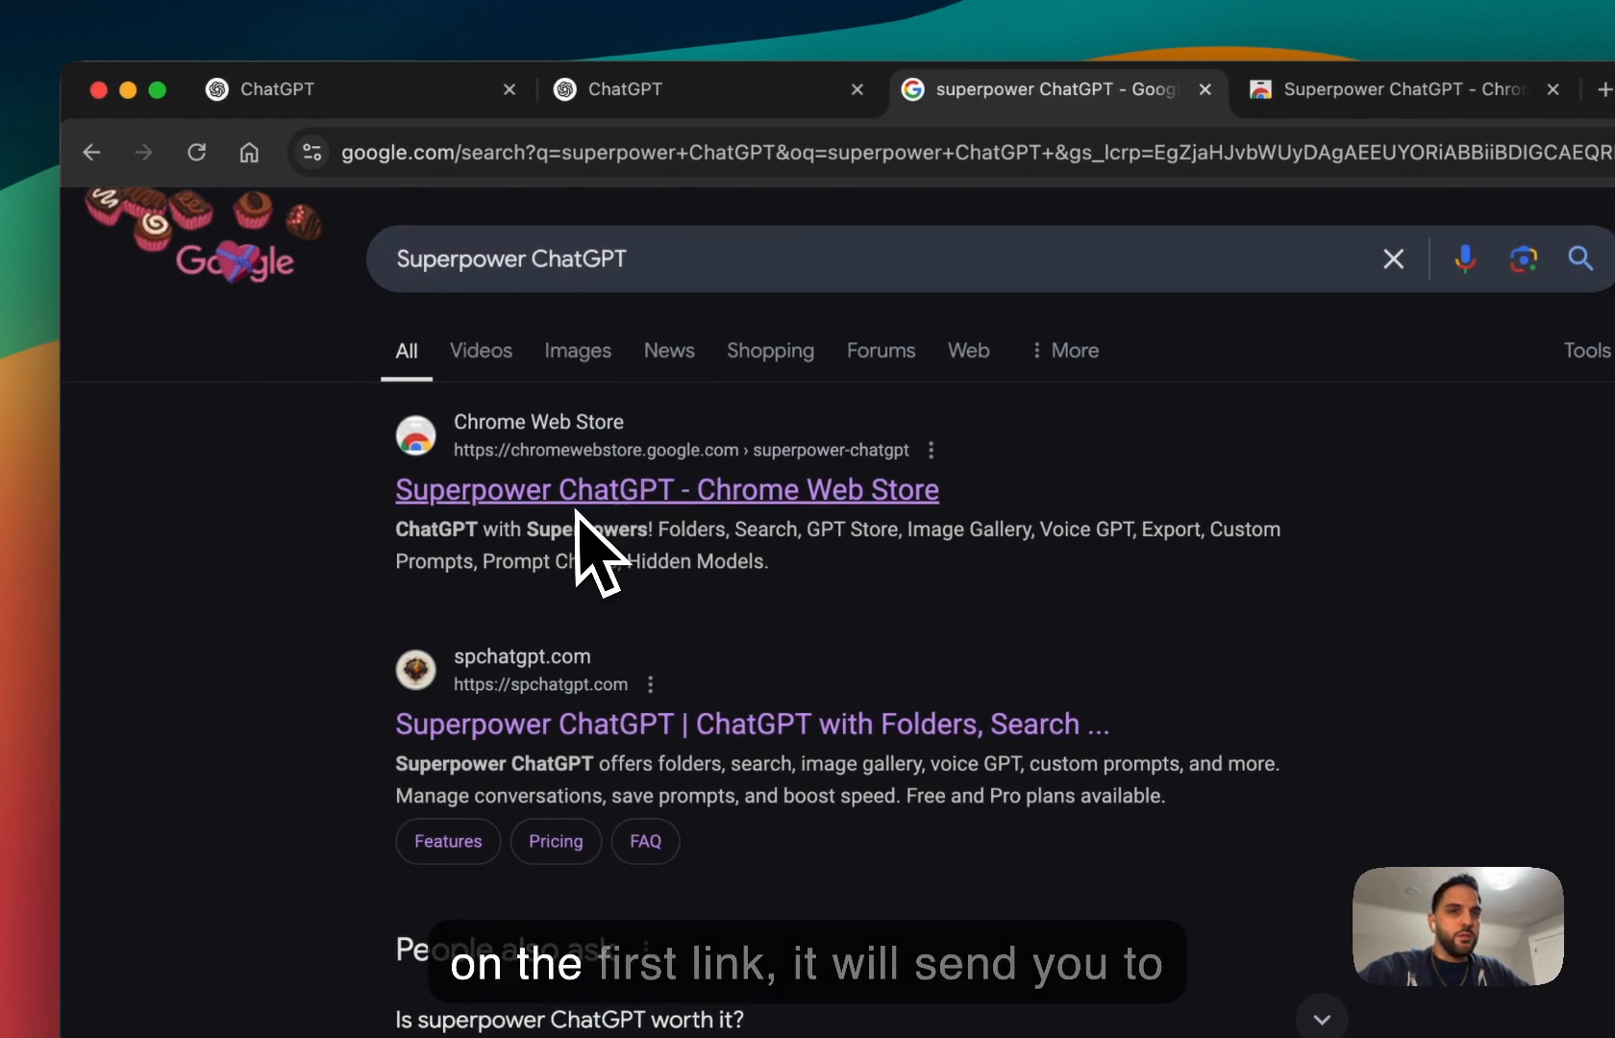
{"action": "left_click", "coordinate": [667, 489]}
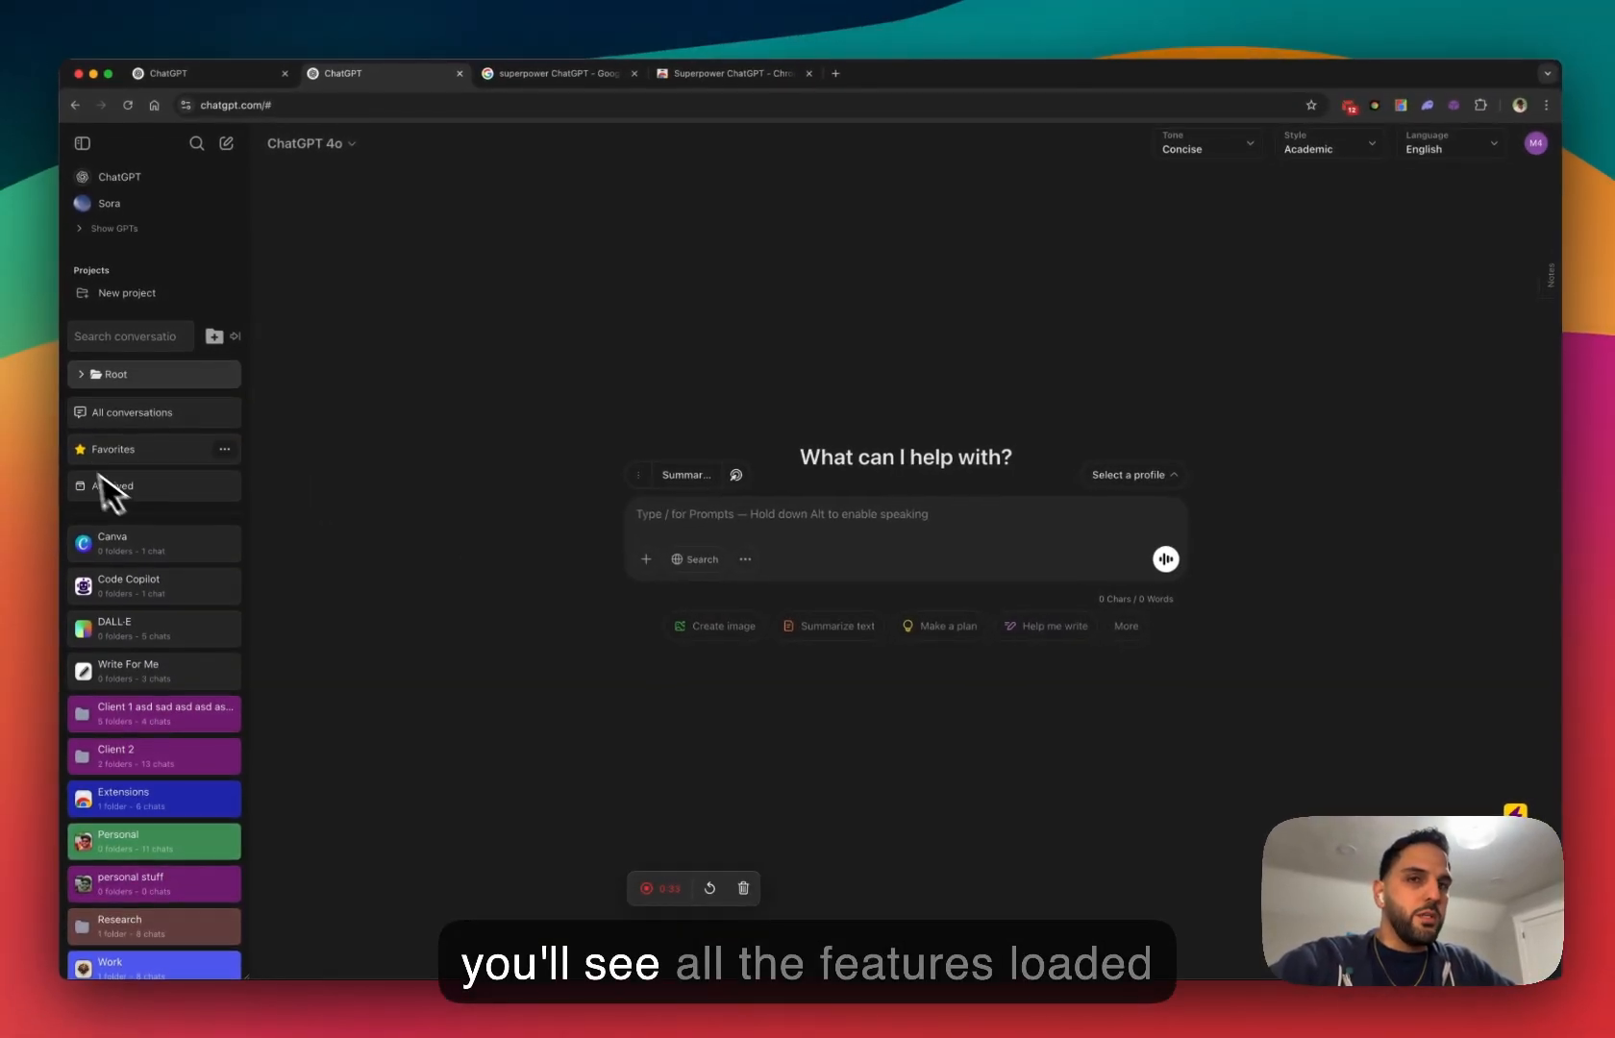
{"action": "mouse_move", "coordinate": [746, 348]}
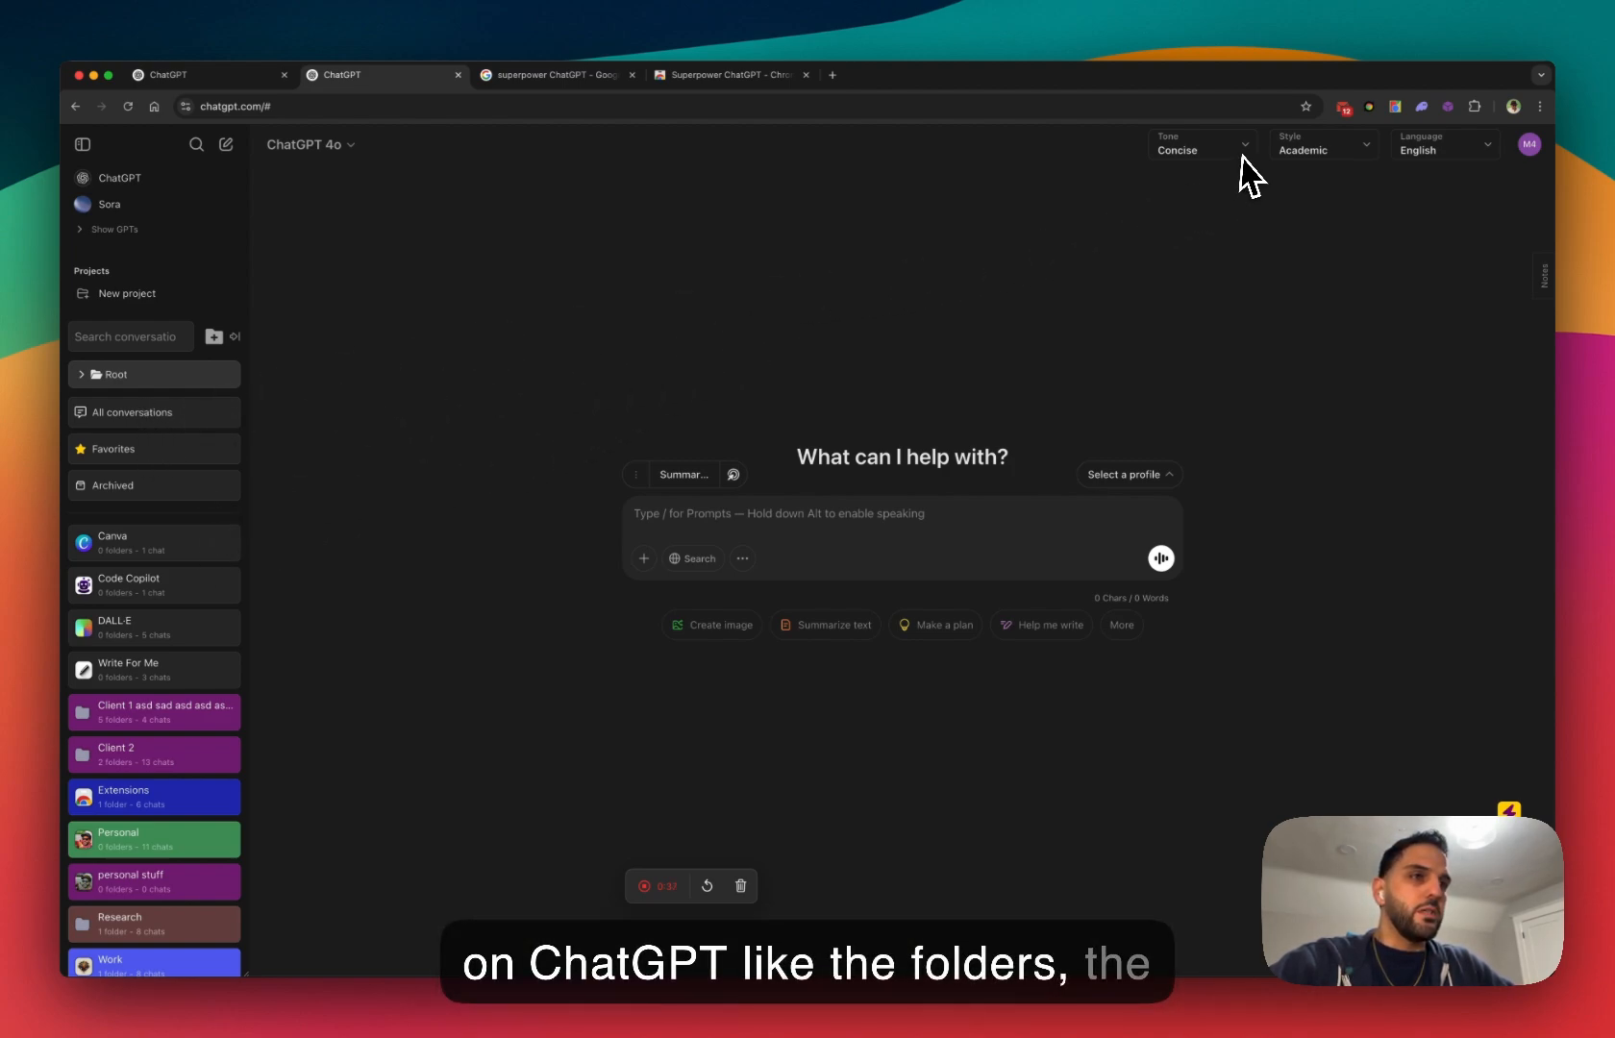
{"action": "mouse_move", "coordinate": [1329, 184]}
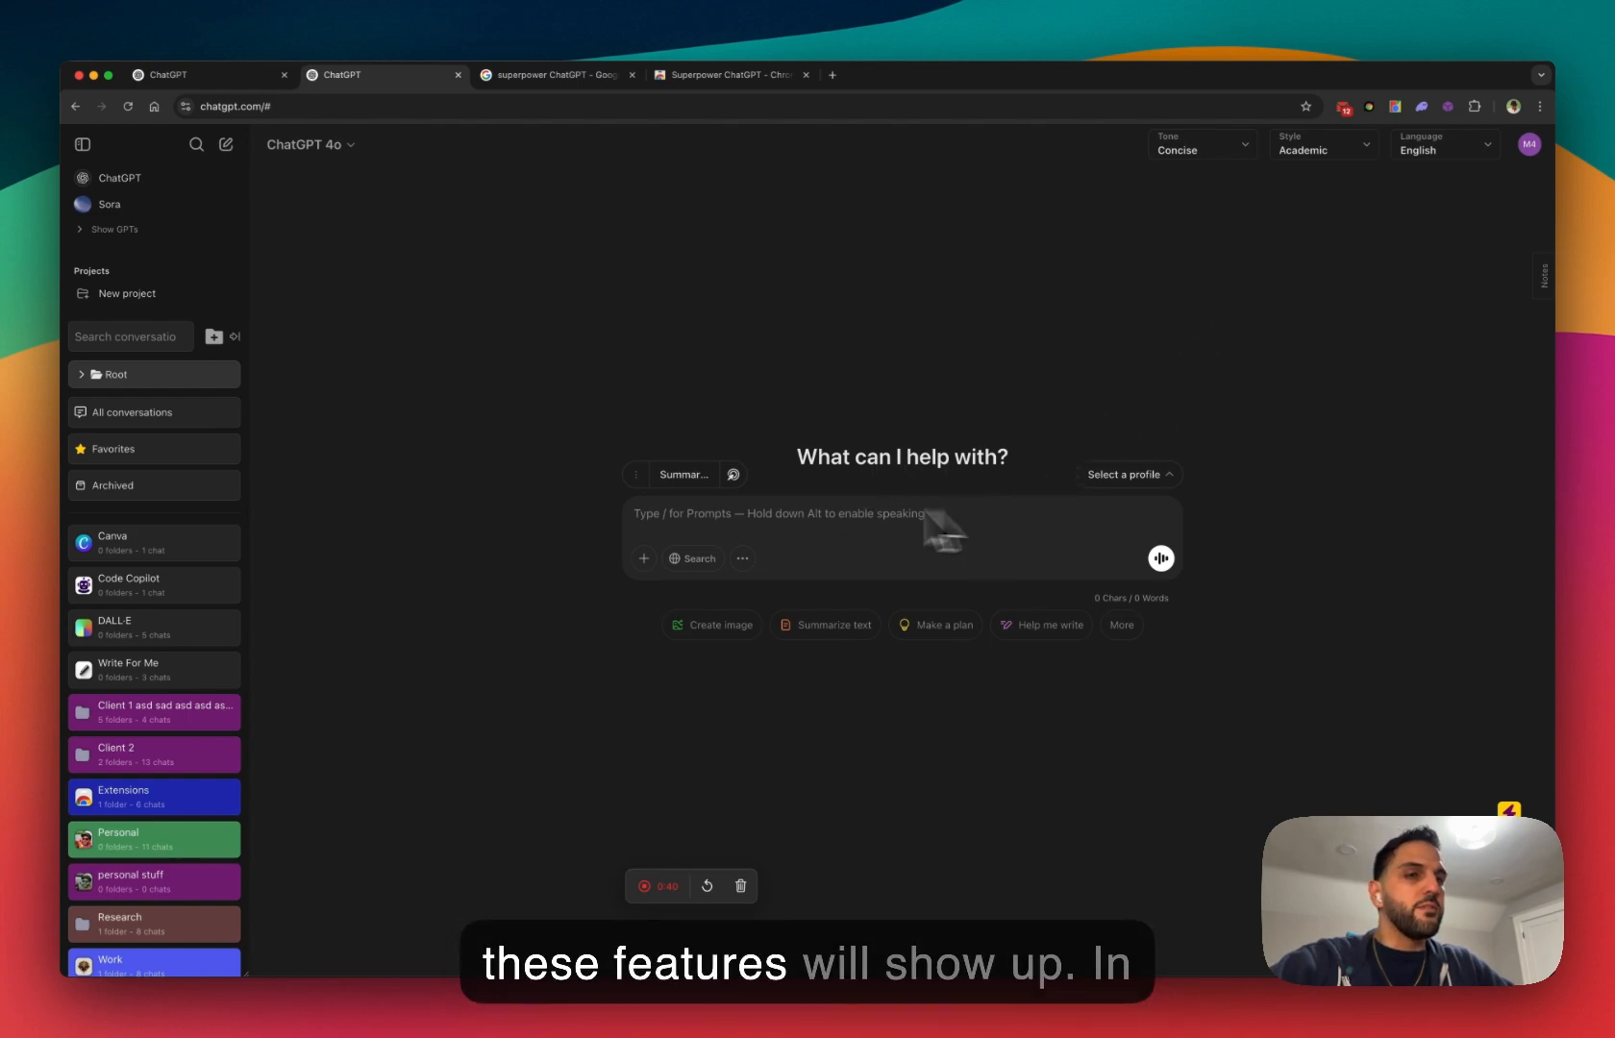
{"action": "mouse_move", "coordinate": [567, 485]}
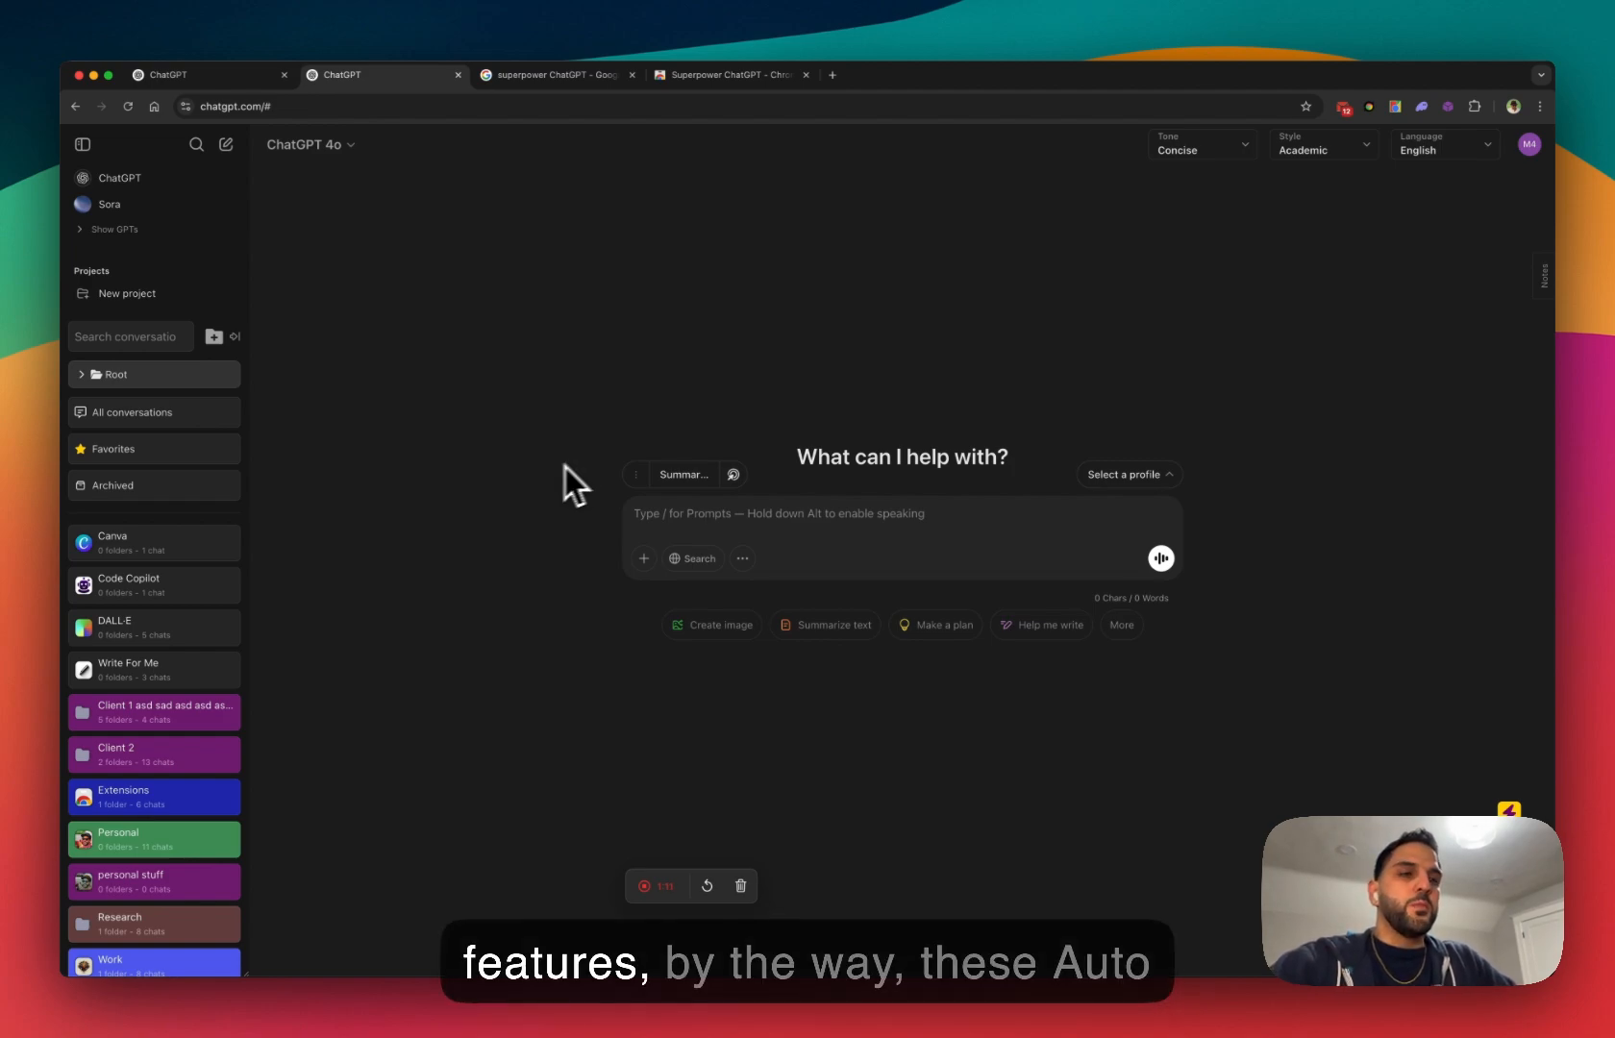
{"action": "mouse_move", "coordinate": [1138, 479]}
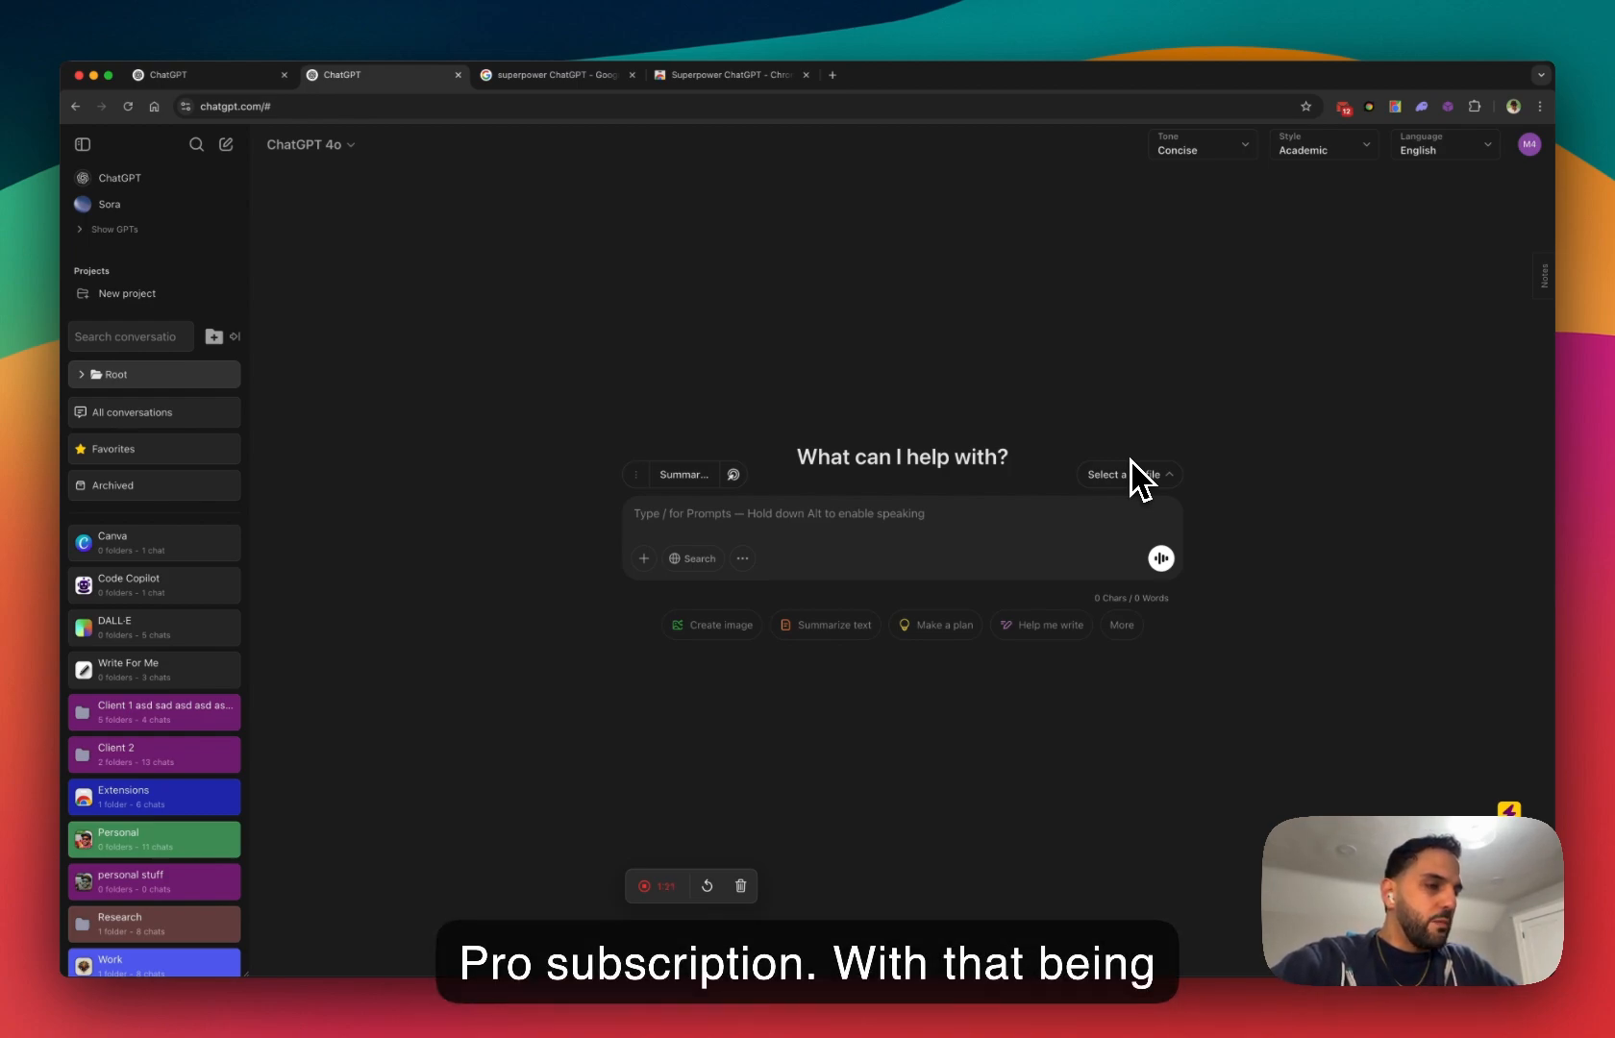
{"action": "mouse_move", "coordinate": [1534, 788]}
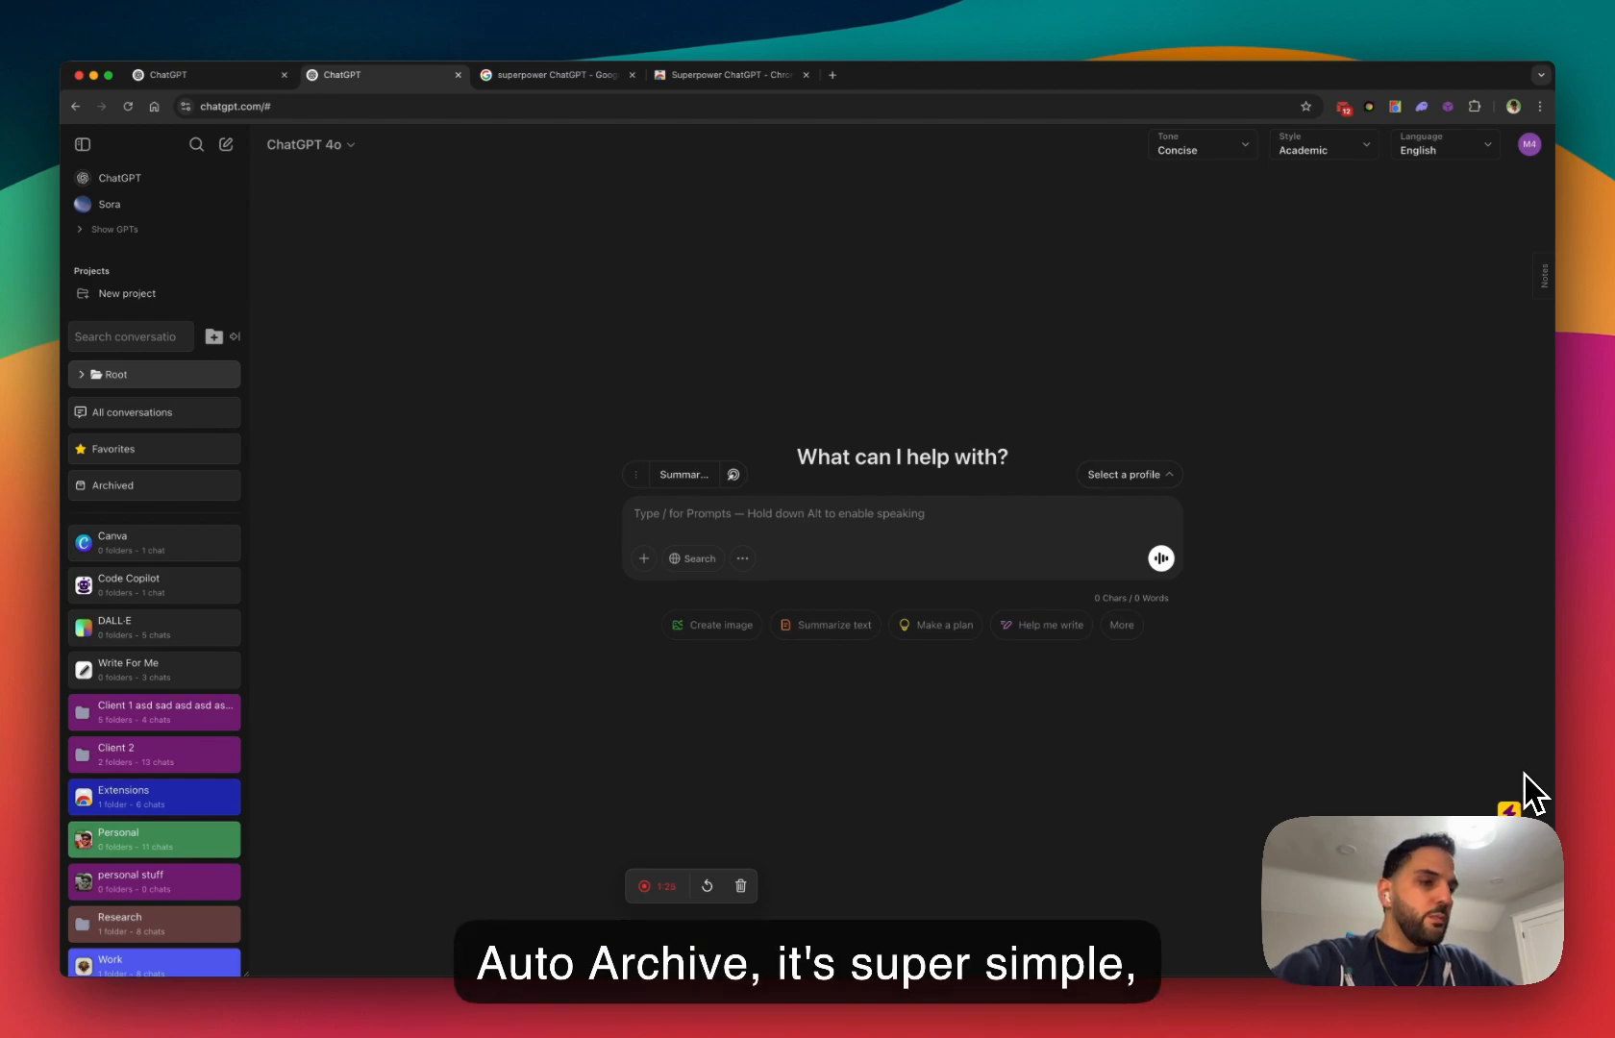
{"action": "mouse_move", "coordinate": [1507, 784]}
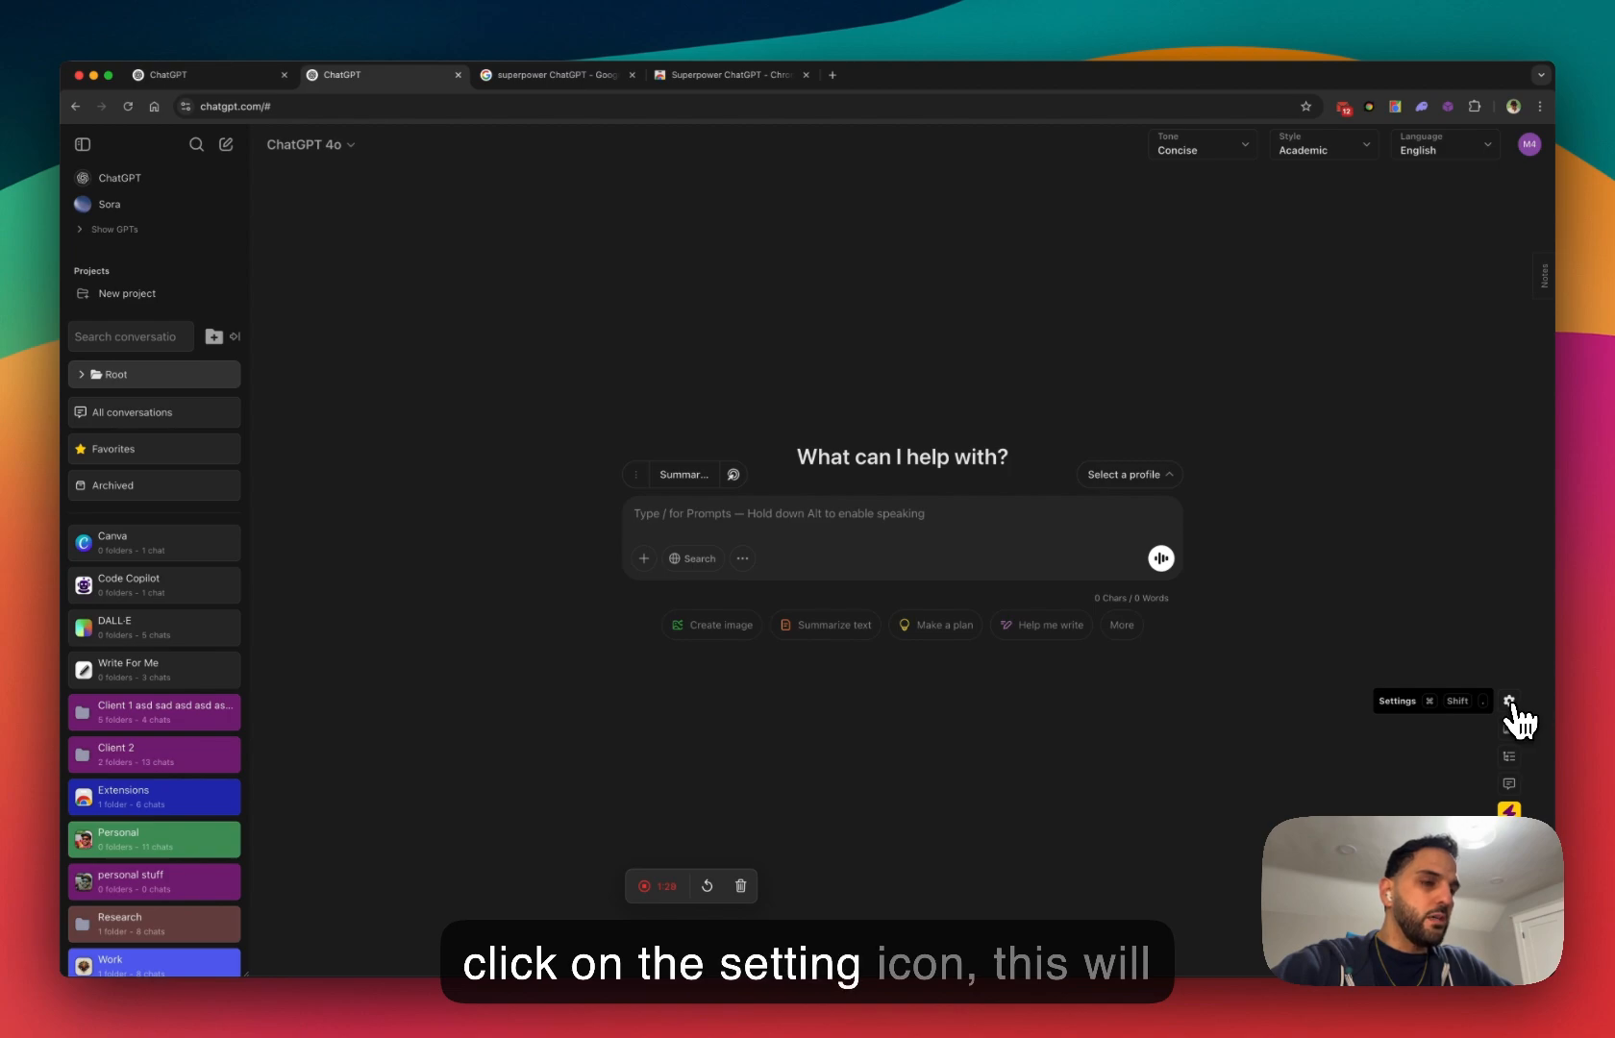
- Show the Conversation settings of the Superpower ChatGPT extension
{"action": "left_click", "coordinate": [1509, 704]}
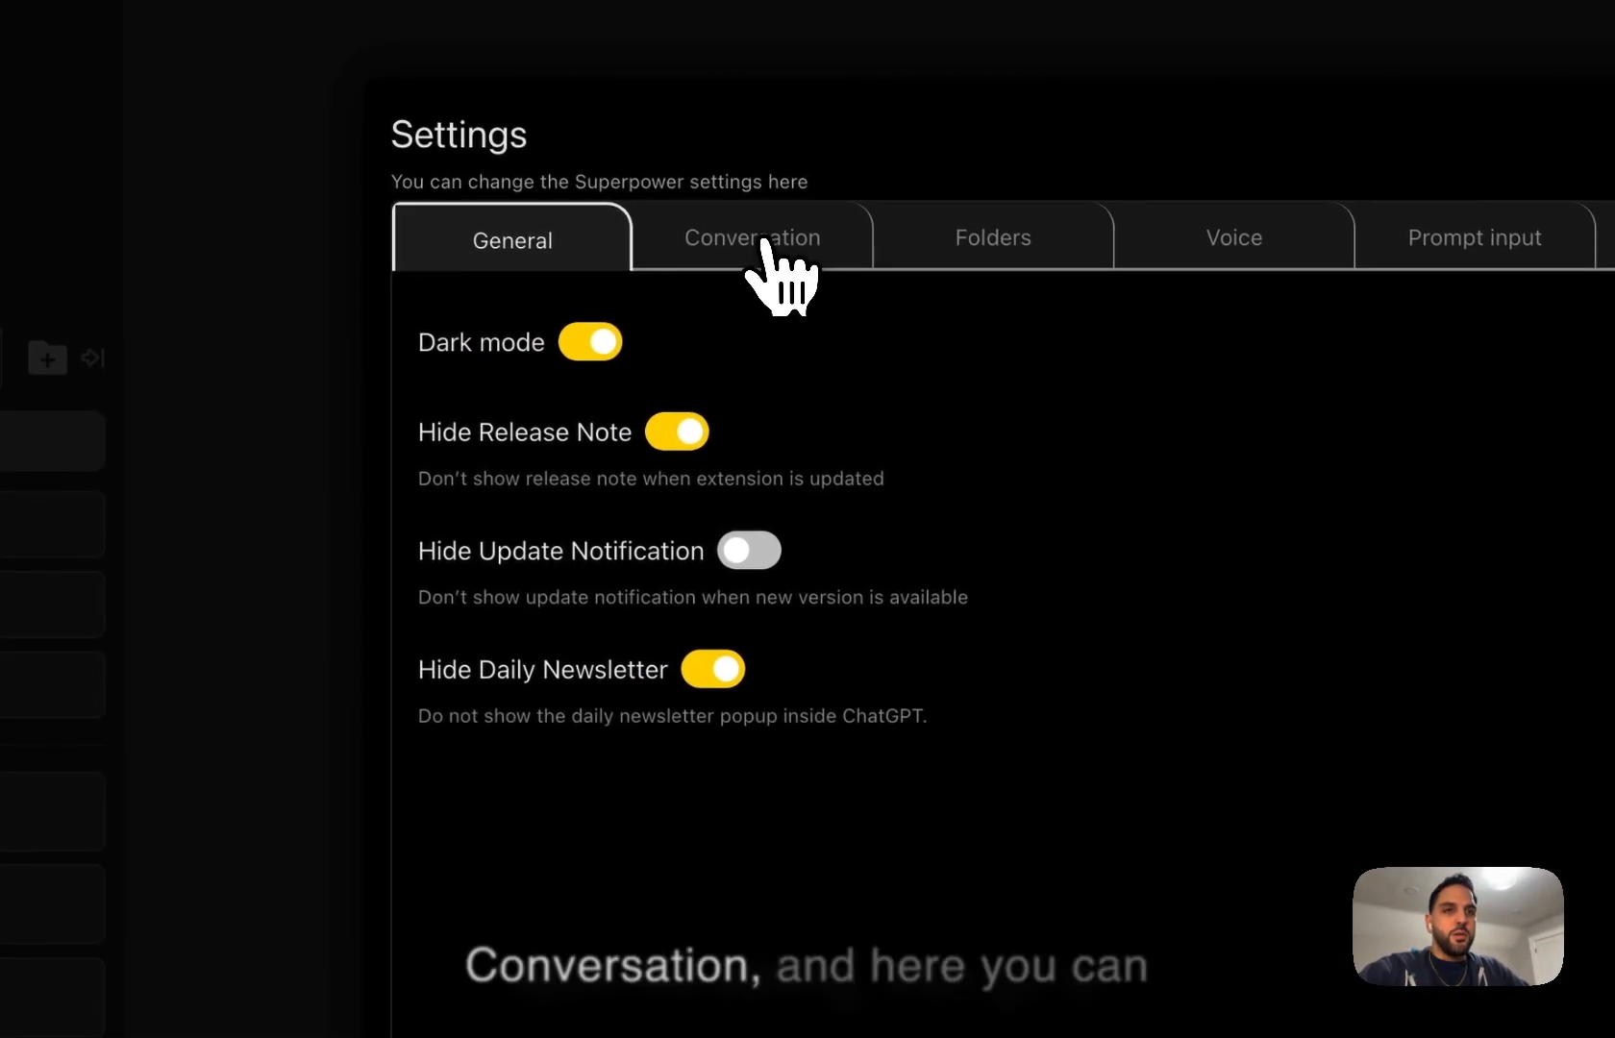
{"action": "left_click", "coordinate": [752, 239]}
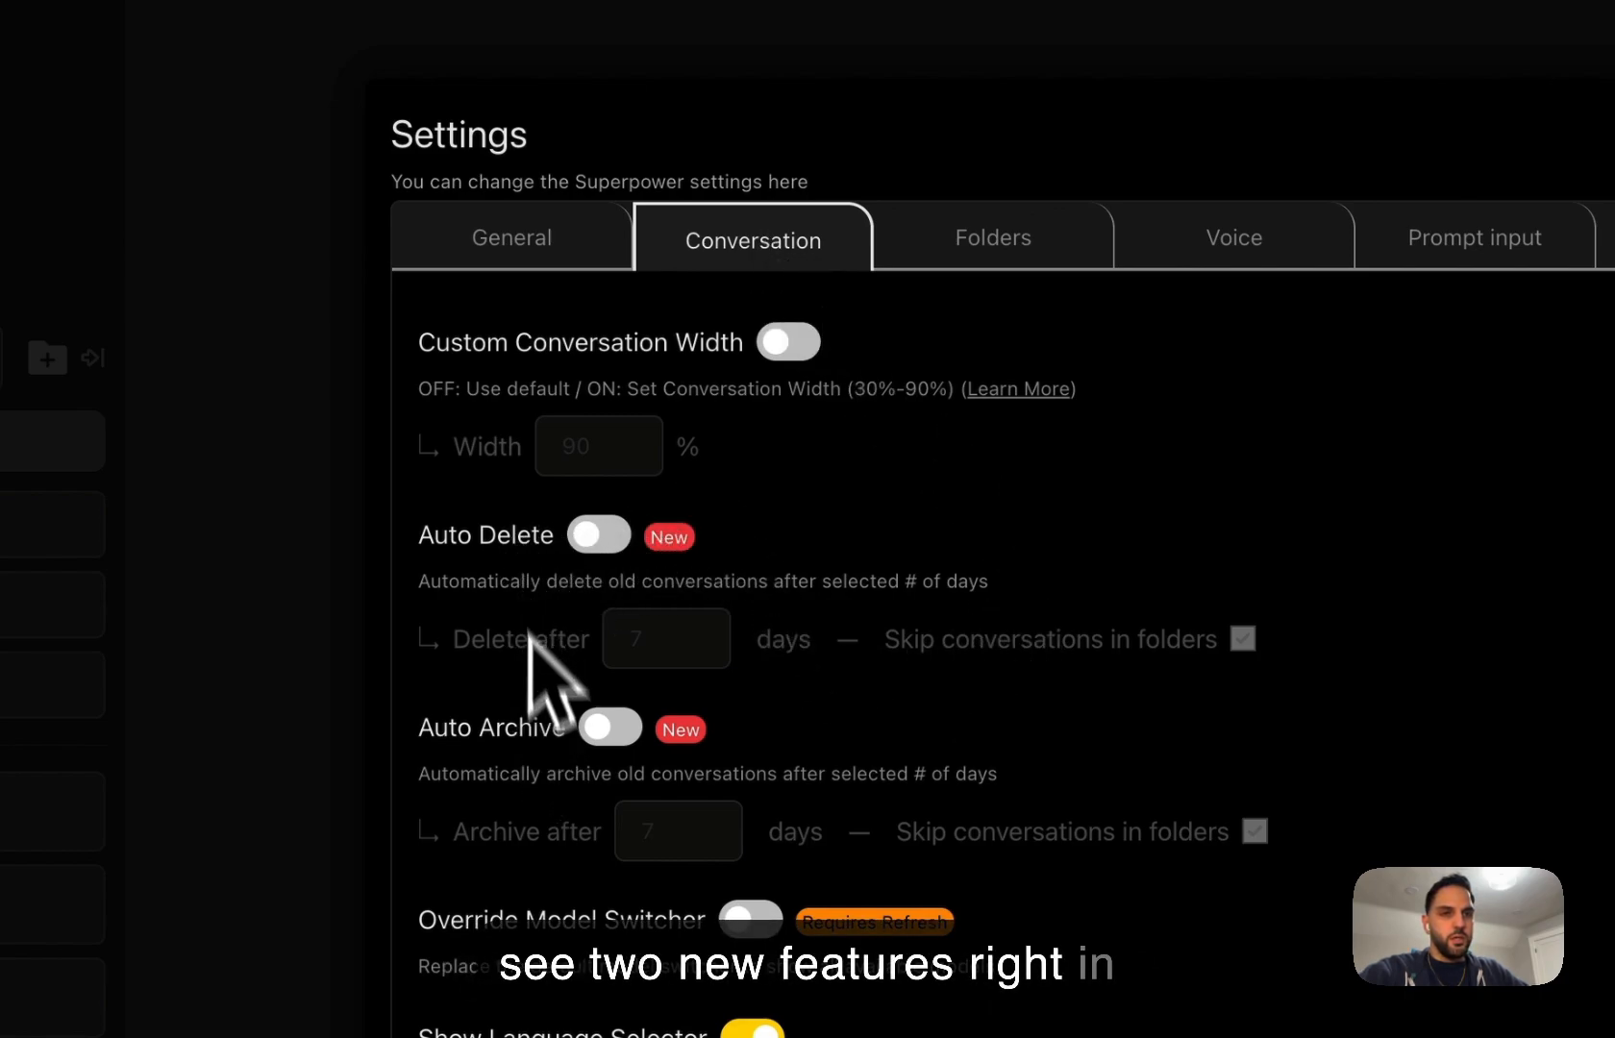
{"action": "mouse_move", "coordinate": [565, 592]}
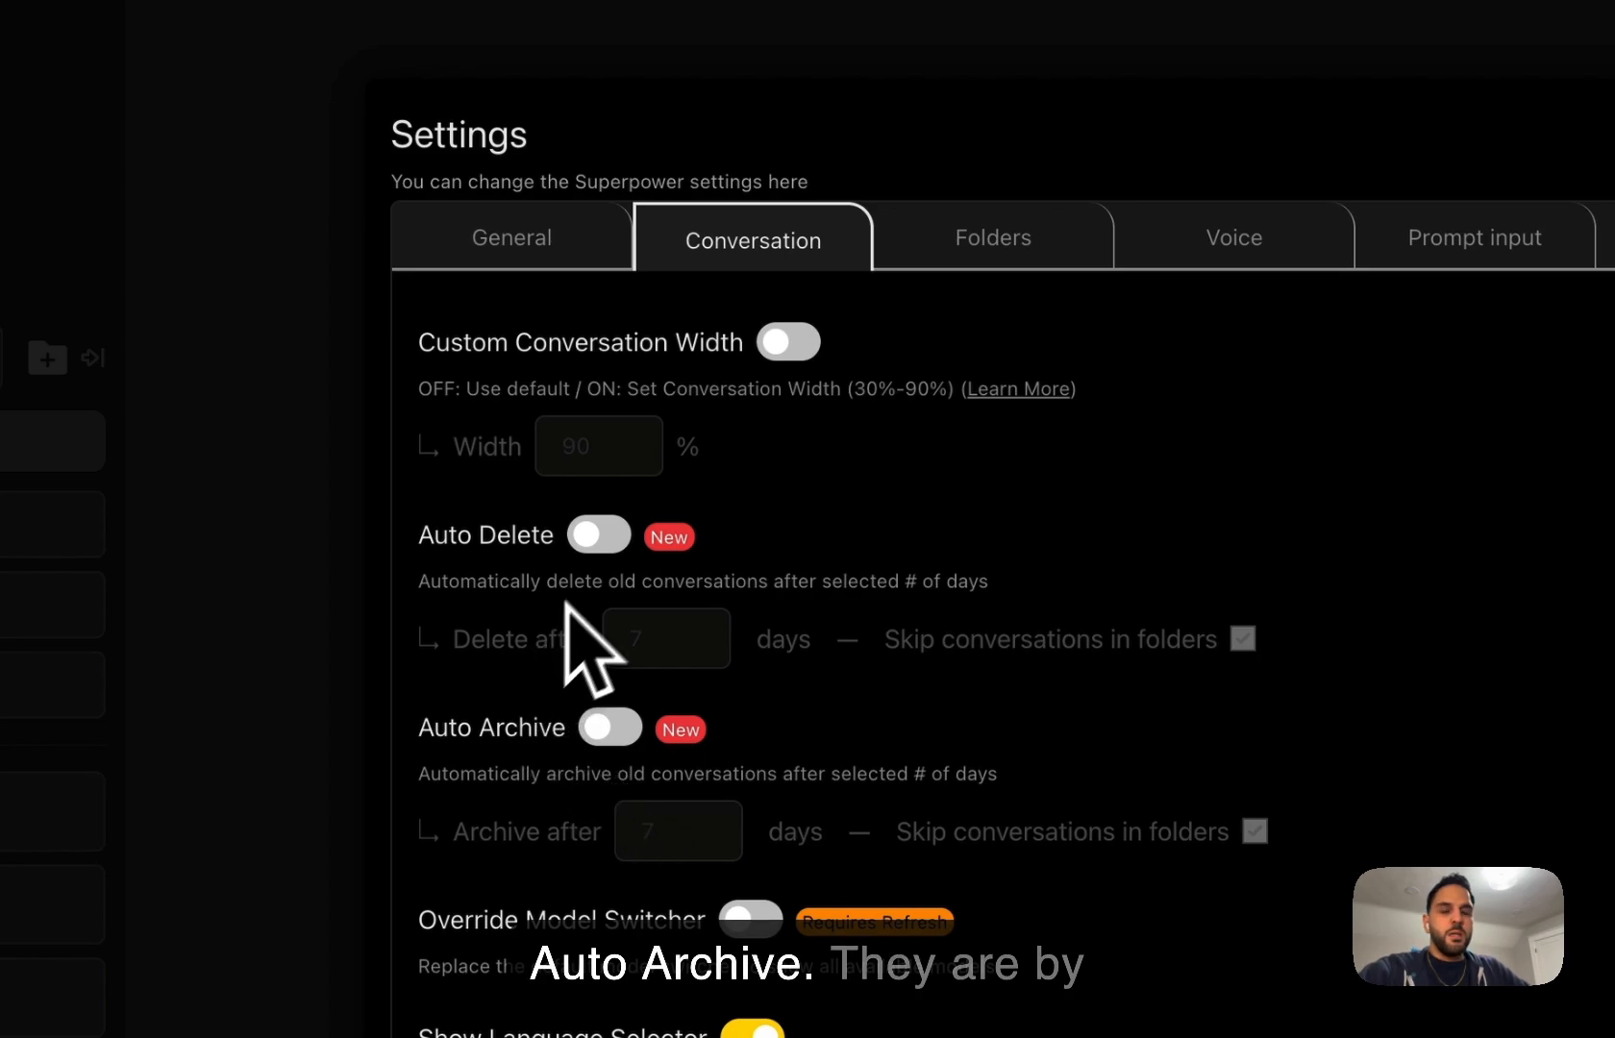
{"action": "mouse_move", "coordinate": [598, 608]}
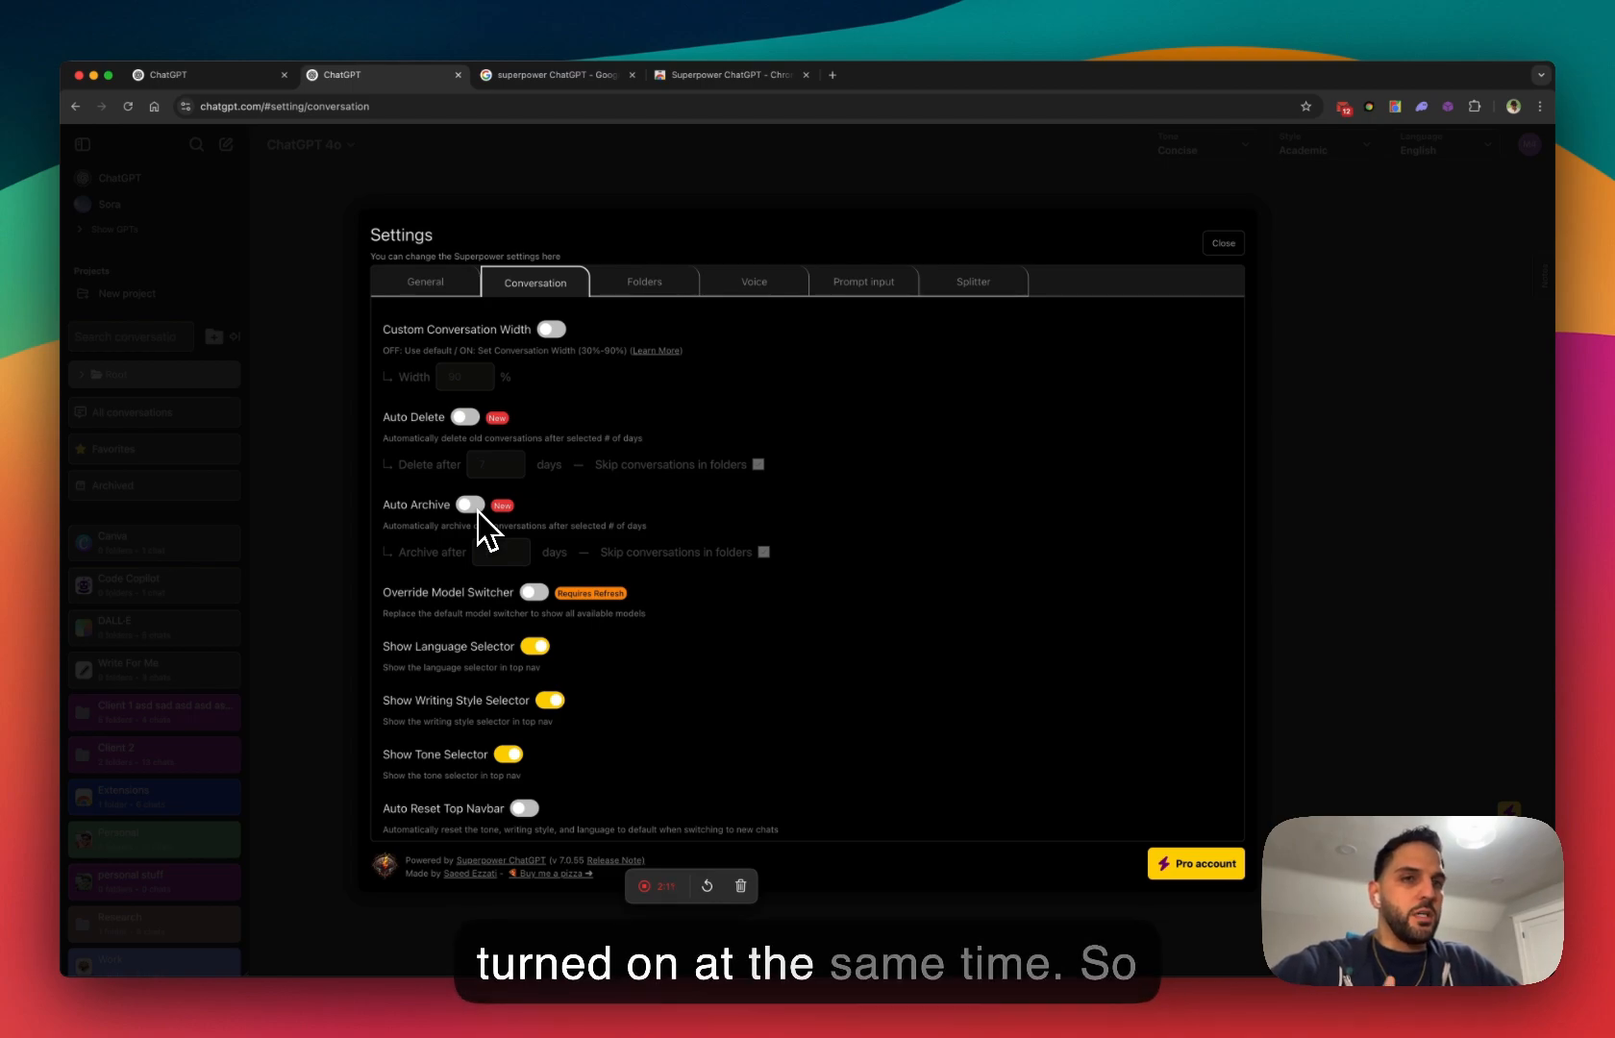
{"action": "mouse_move", "coordinate": [484, 470]}
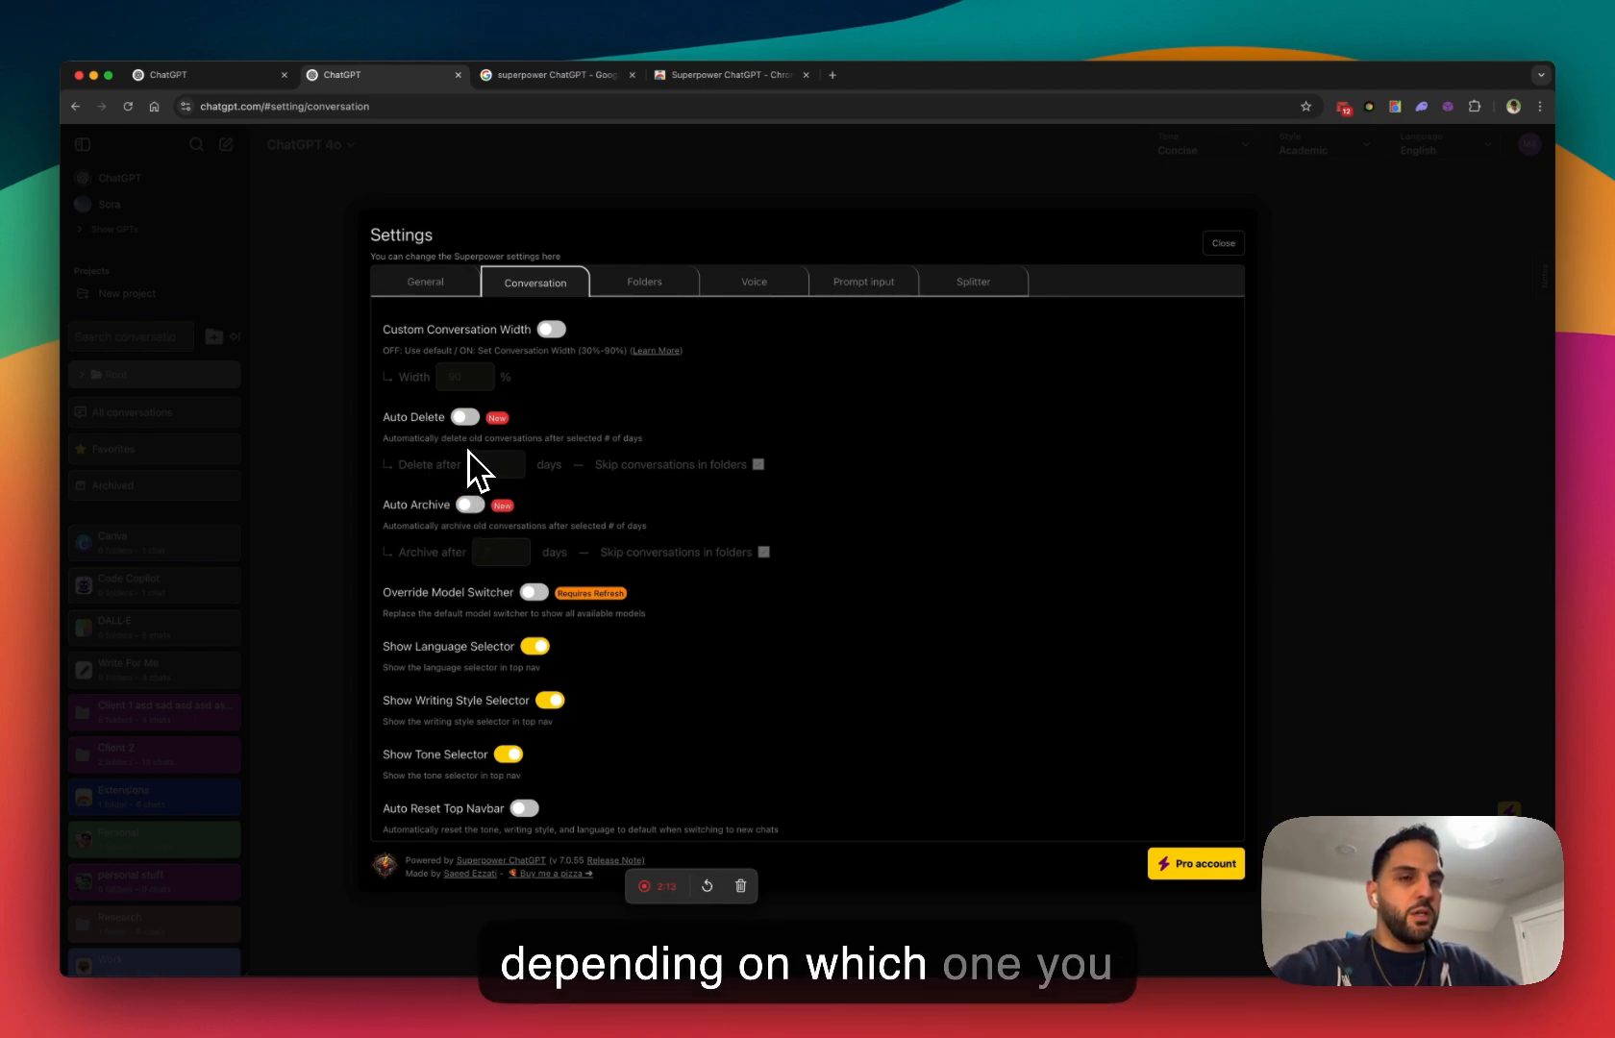
{"action": "mouse_move", "coordinate": [461, 454]}
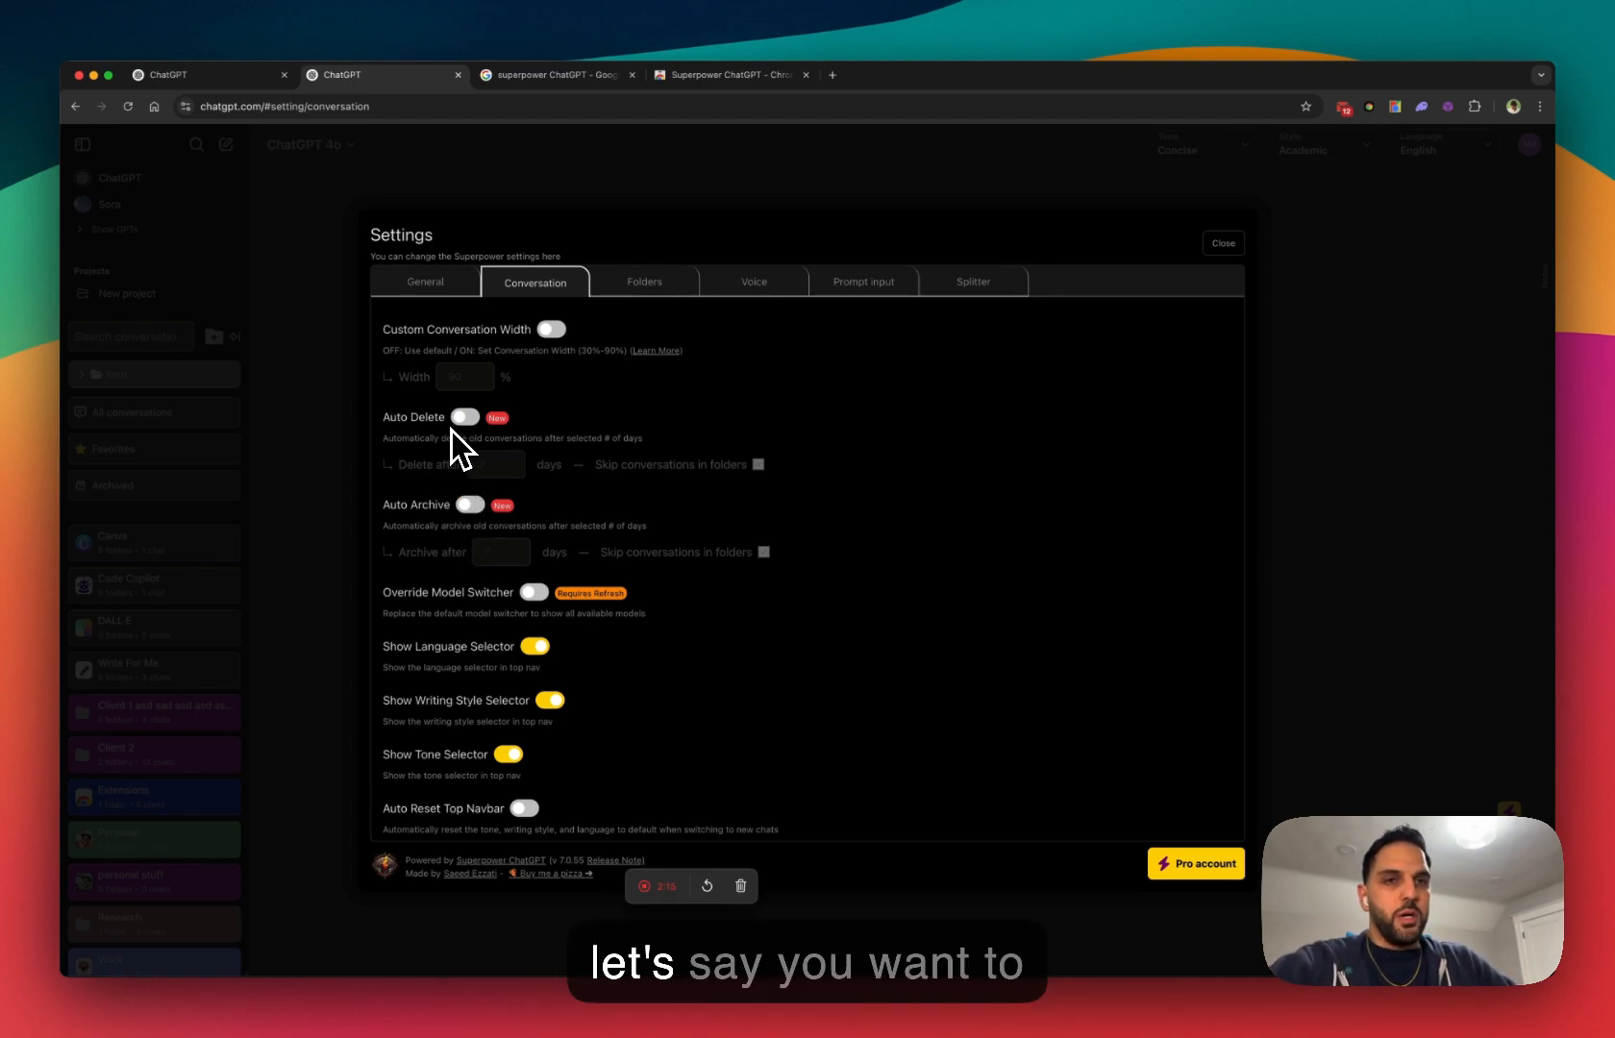
{"action": "mouse_move", "coordinate": [471, 438]}
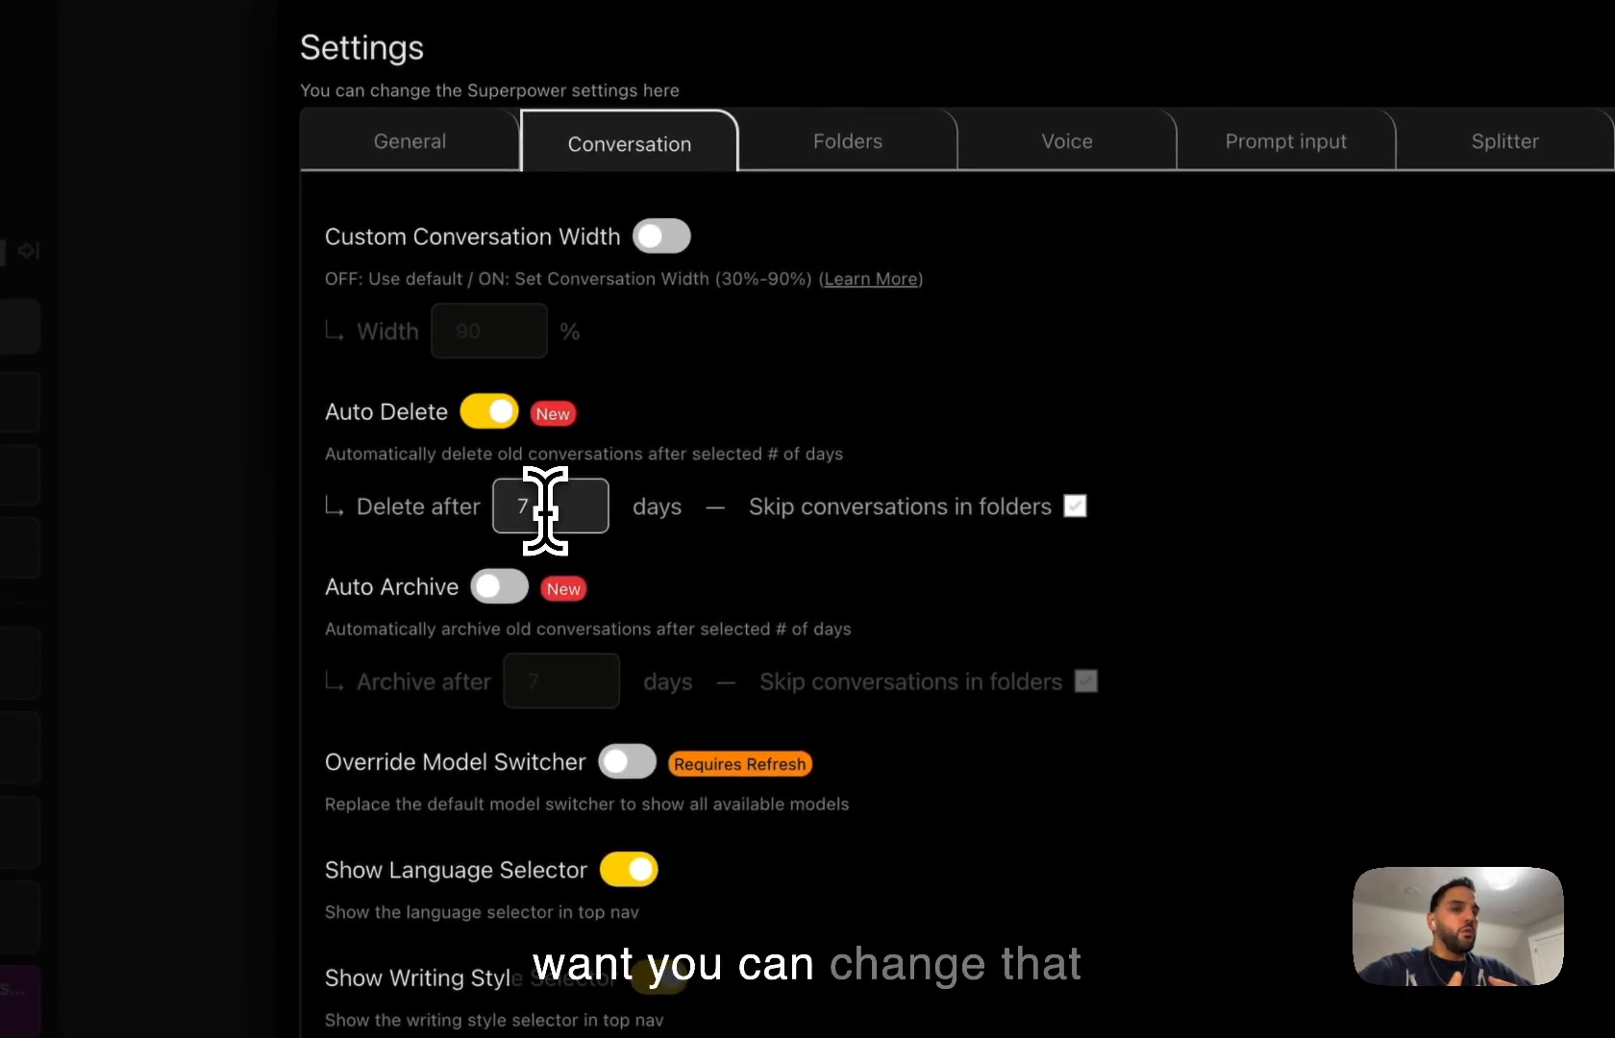
- Keep Auto Delete at 7 days and skip conversations kept in folders
{"action": "left_click", "coordinate": [550, 506]}
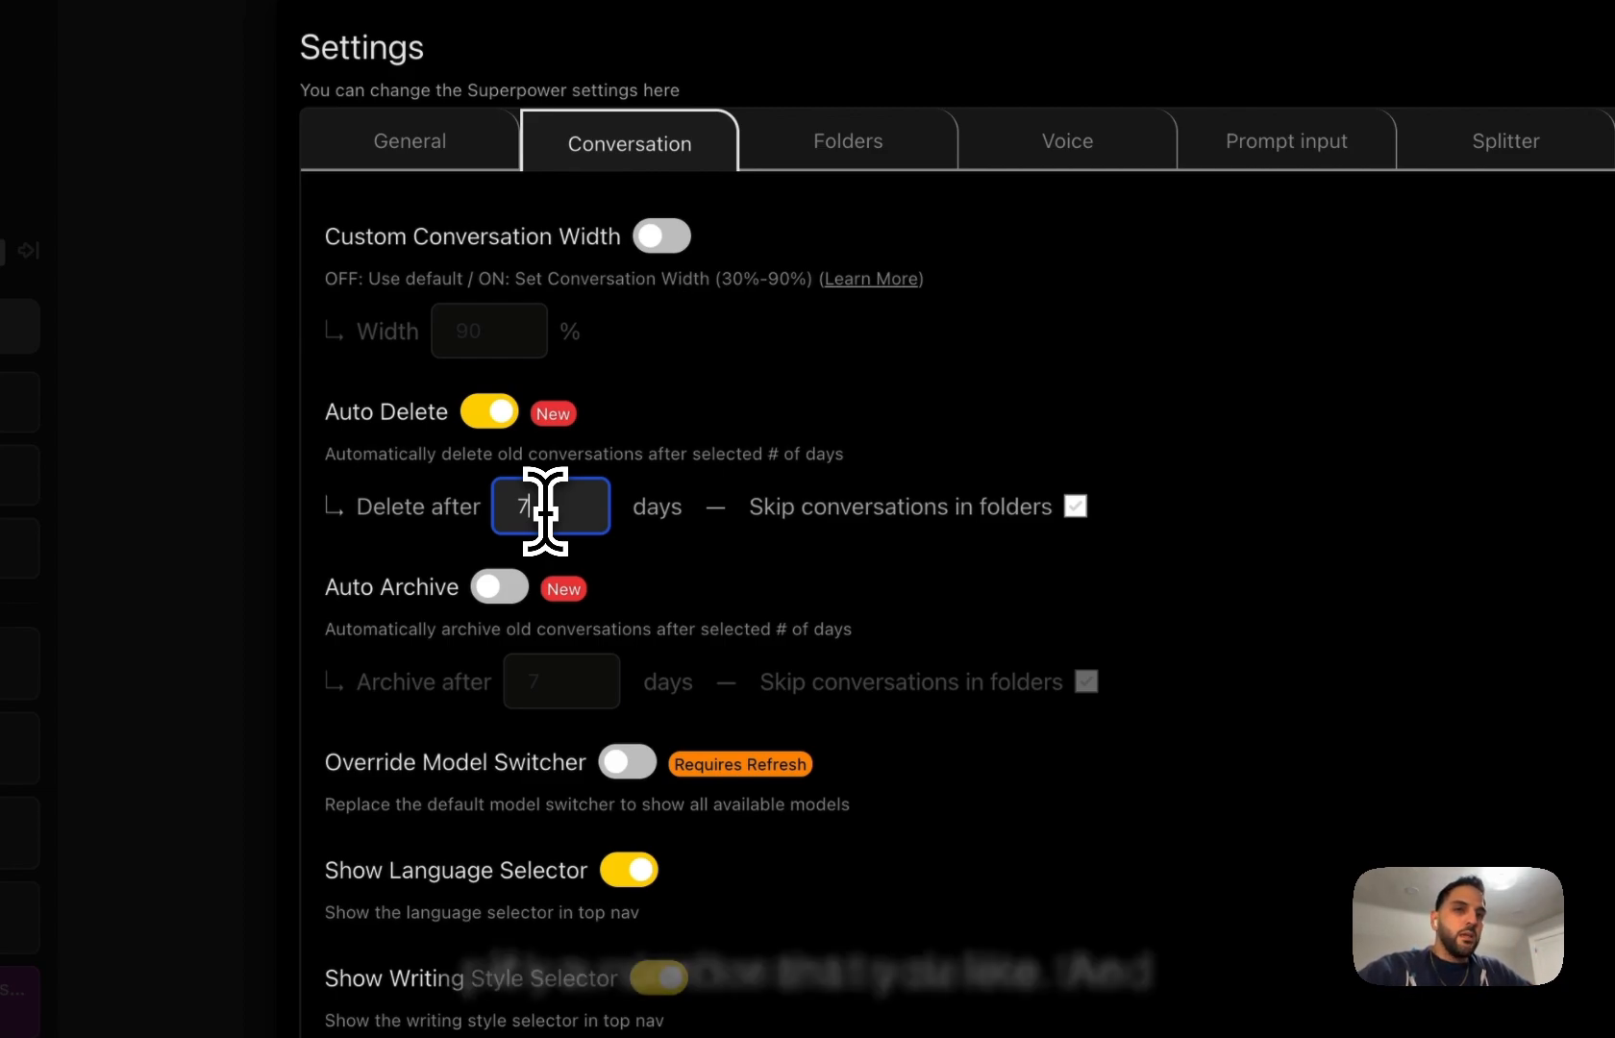
{"action": "mouse_move", "coordinate": [888, 567]}
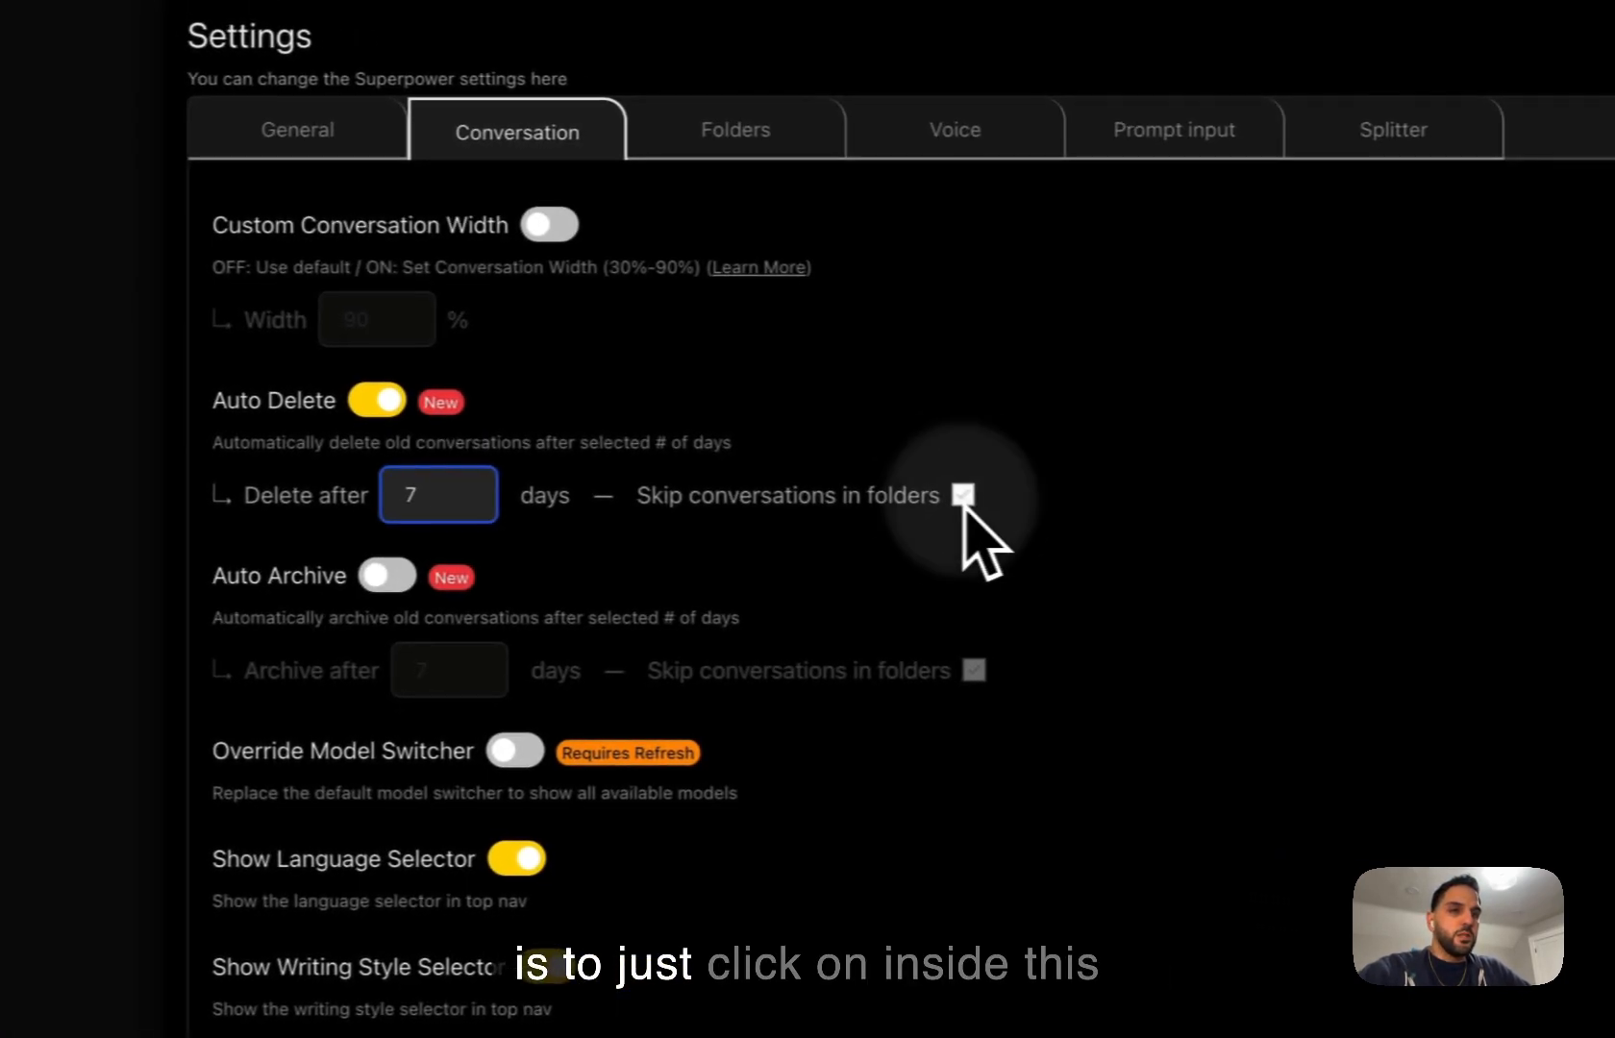
{"action": "left_click", "coordinate": [932, 492]}
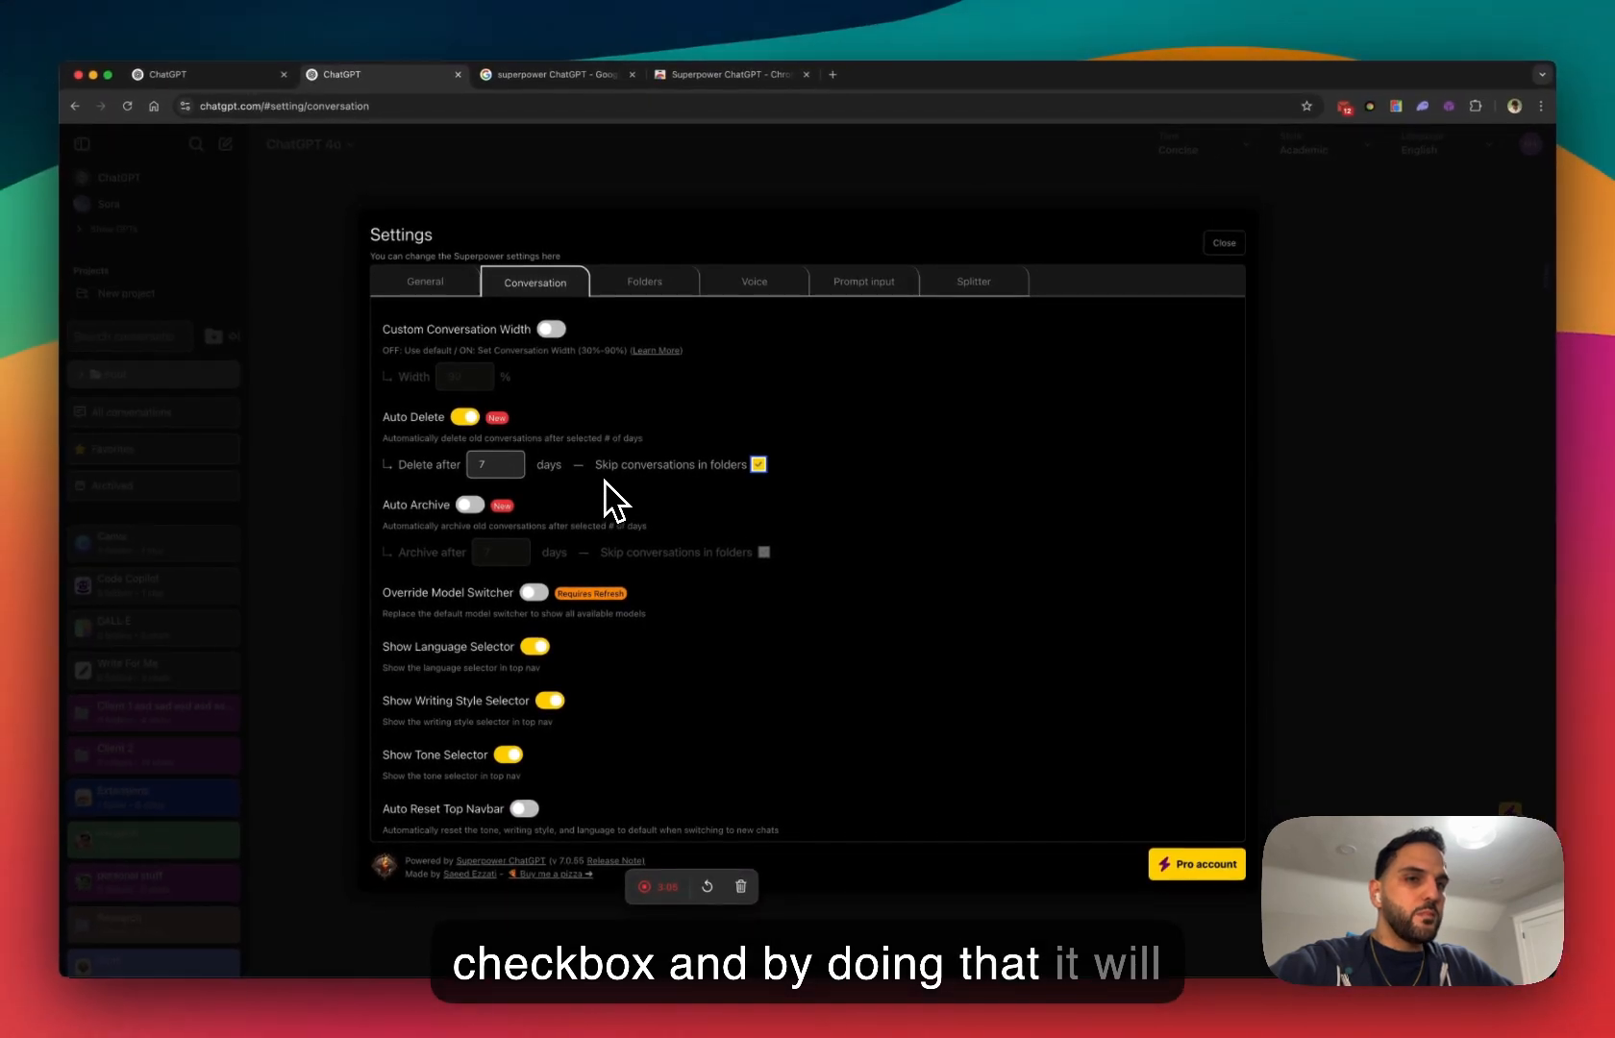
{"action": "mouse_move", "coordinate": [684, 478]}
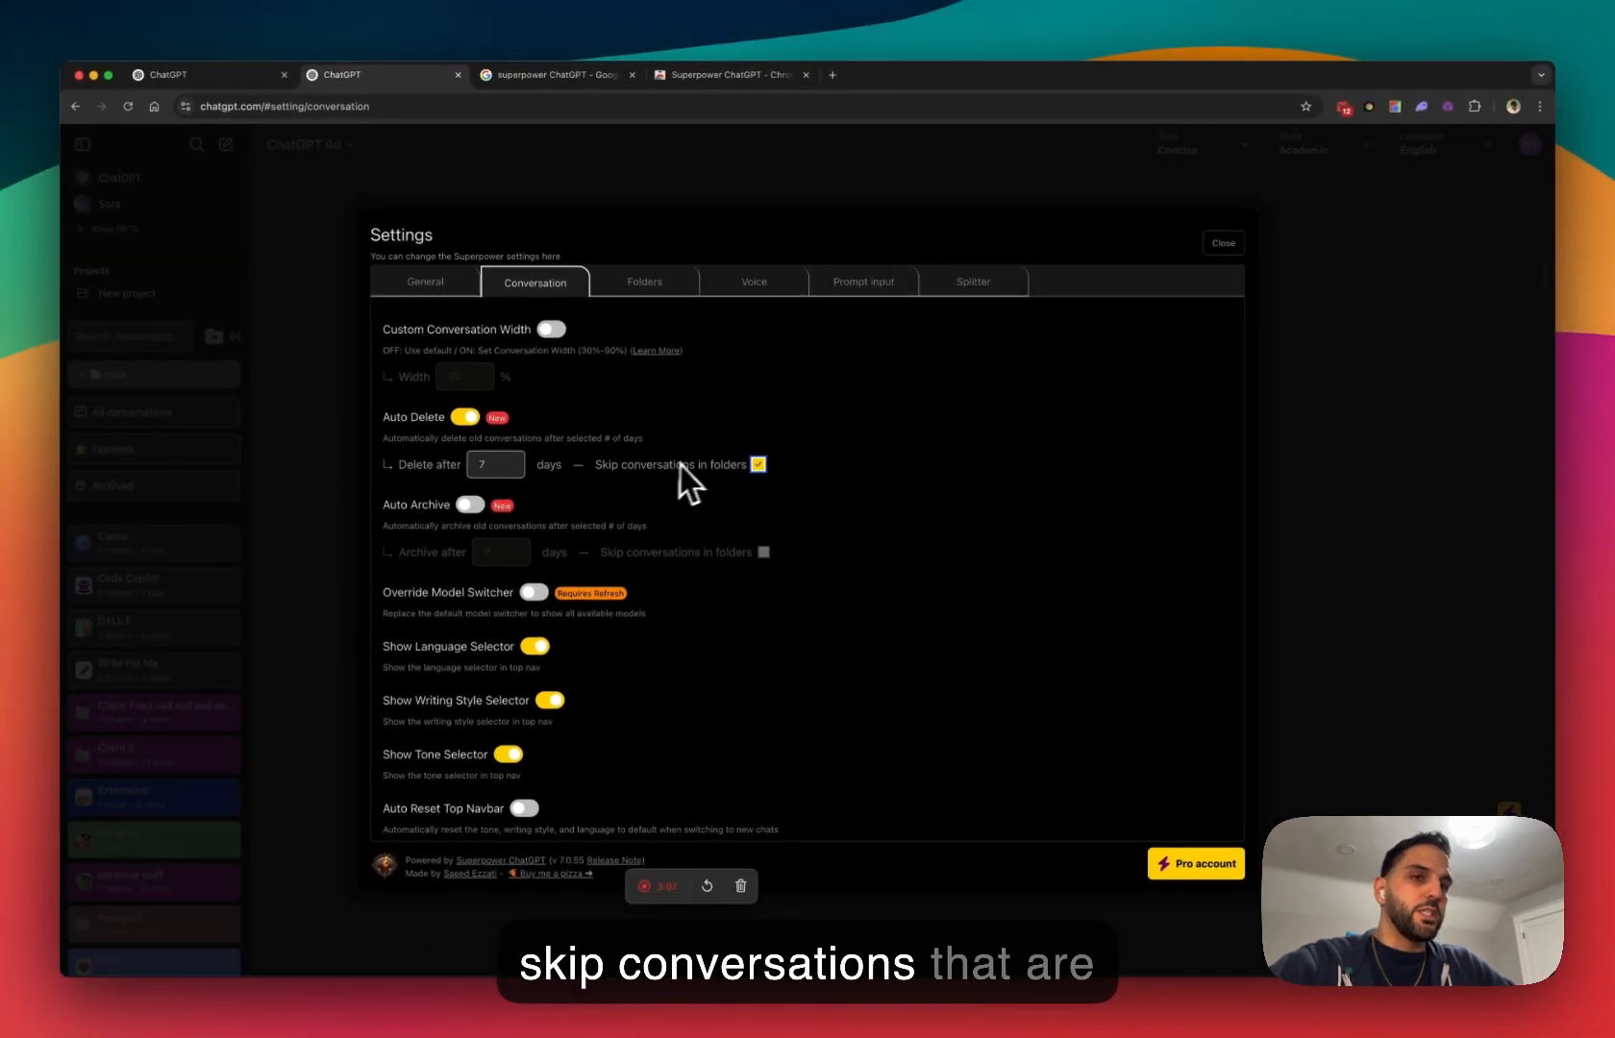
{"action": "mouse_move", "coordinate": [728, 494]}
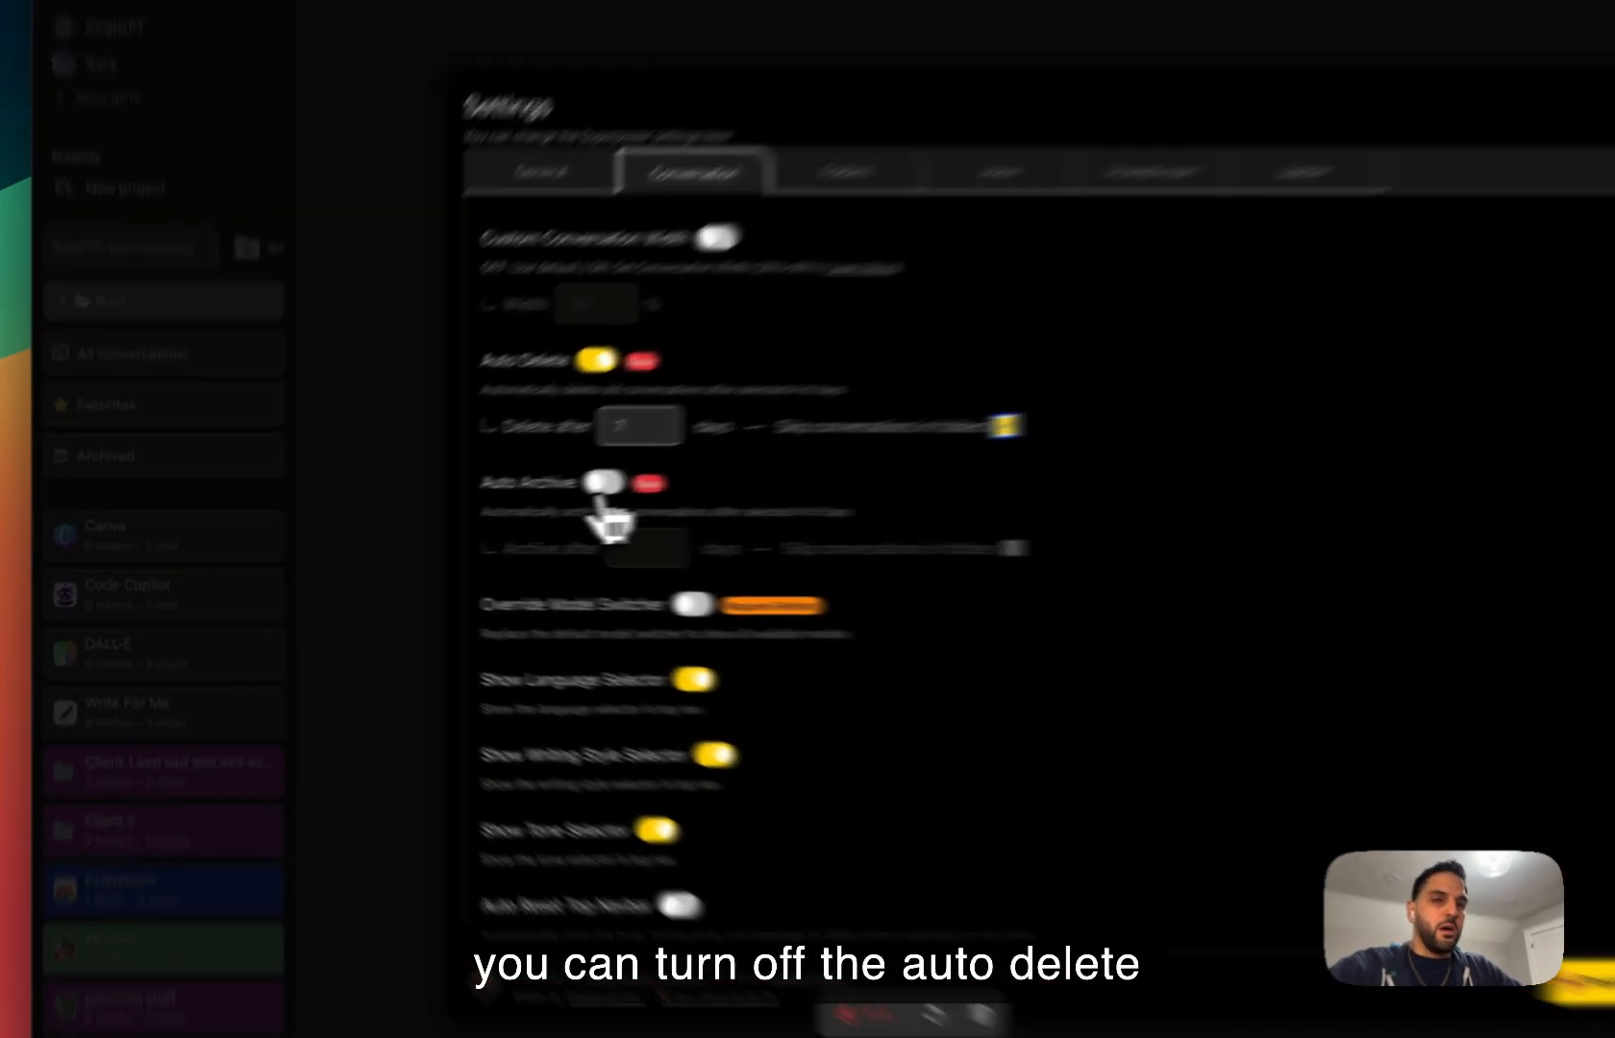
- Turn Auto Archive on at 7 days, skipping conversations in folders
{"action": "left_click", "coordinate": [810, 448]}
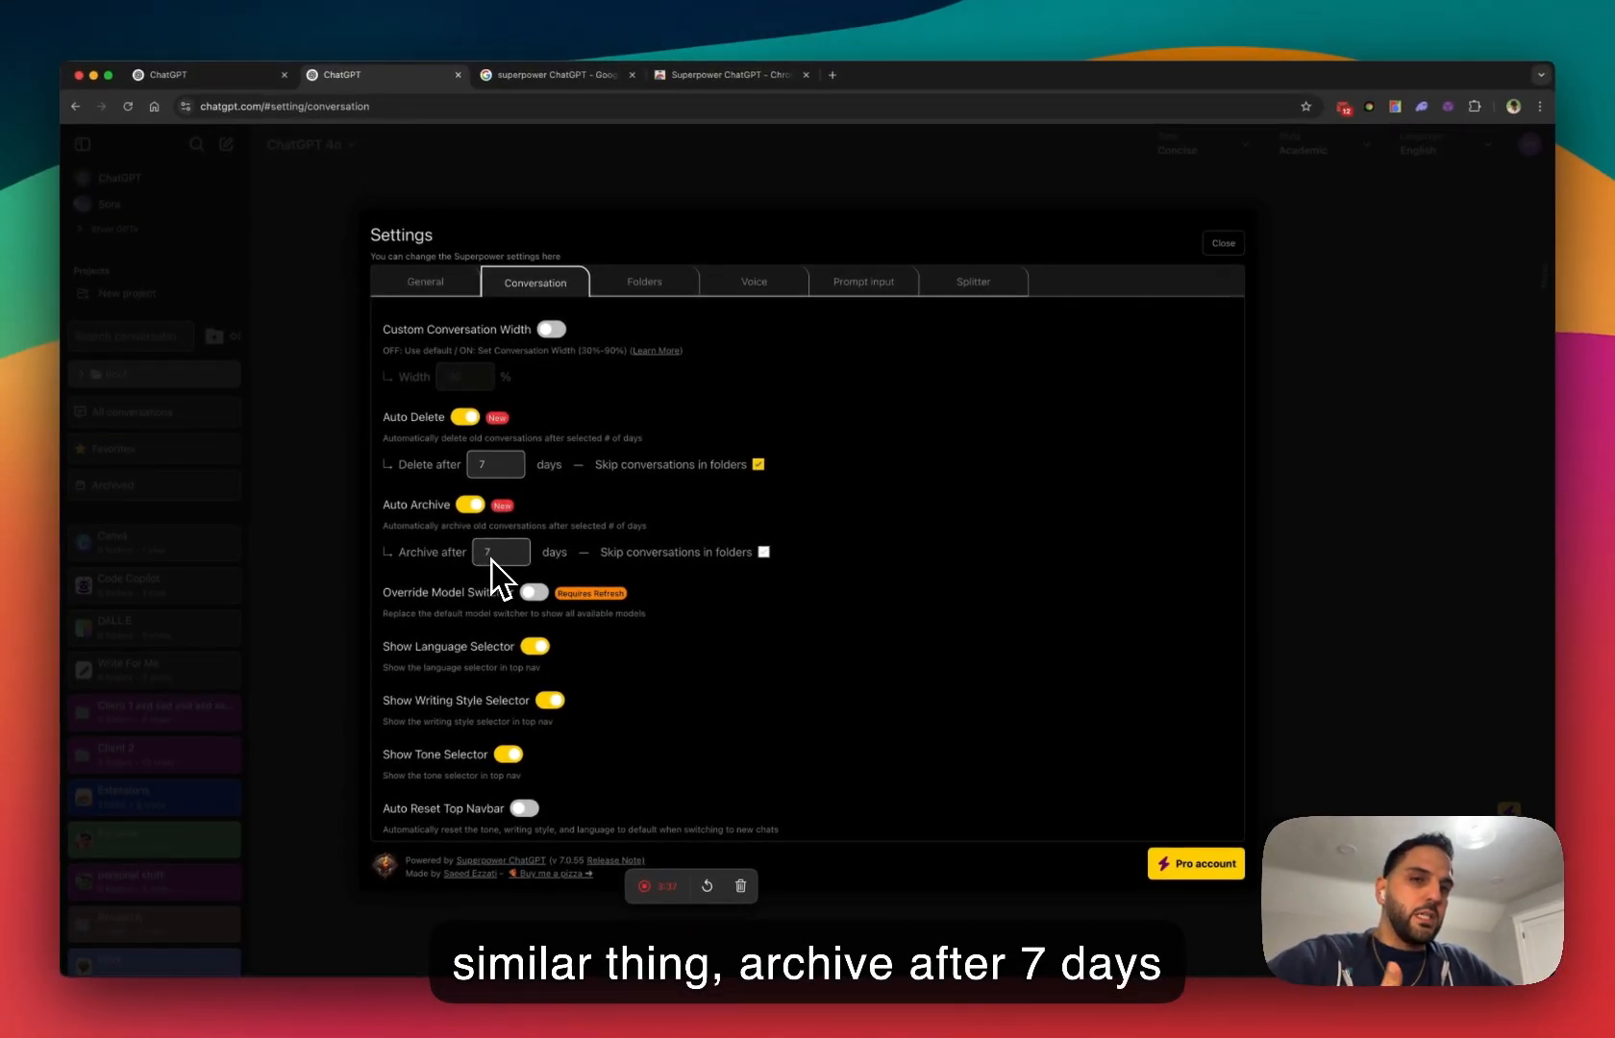
{"action": "mouse_move", "coordinate": [659, 571]}
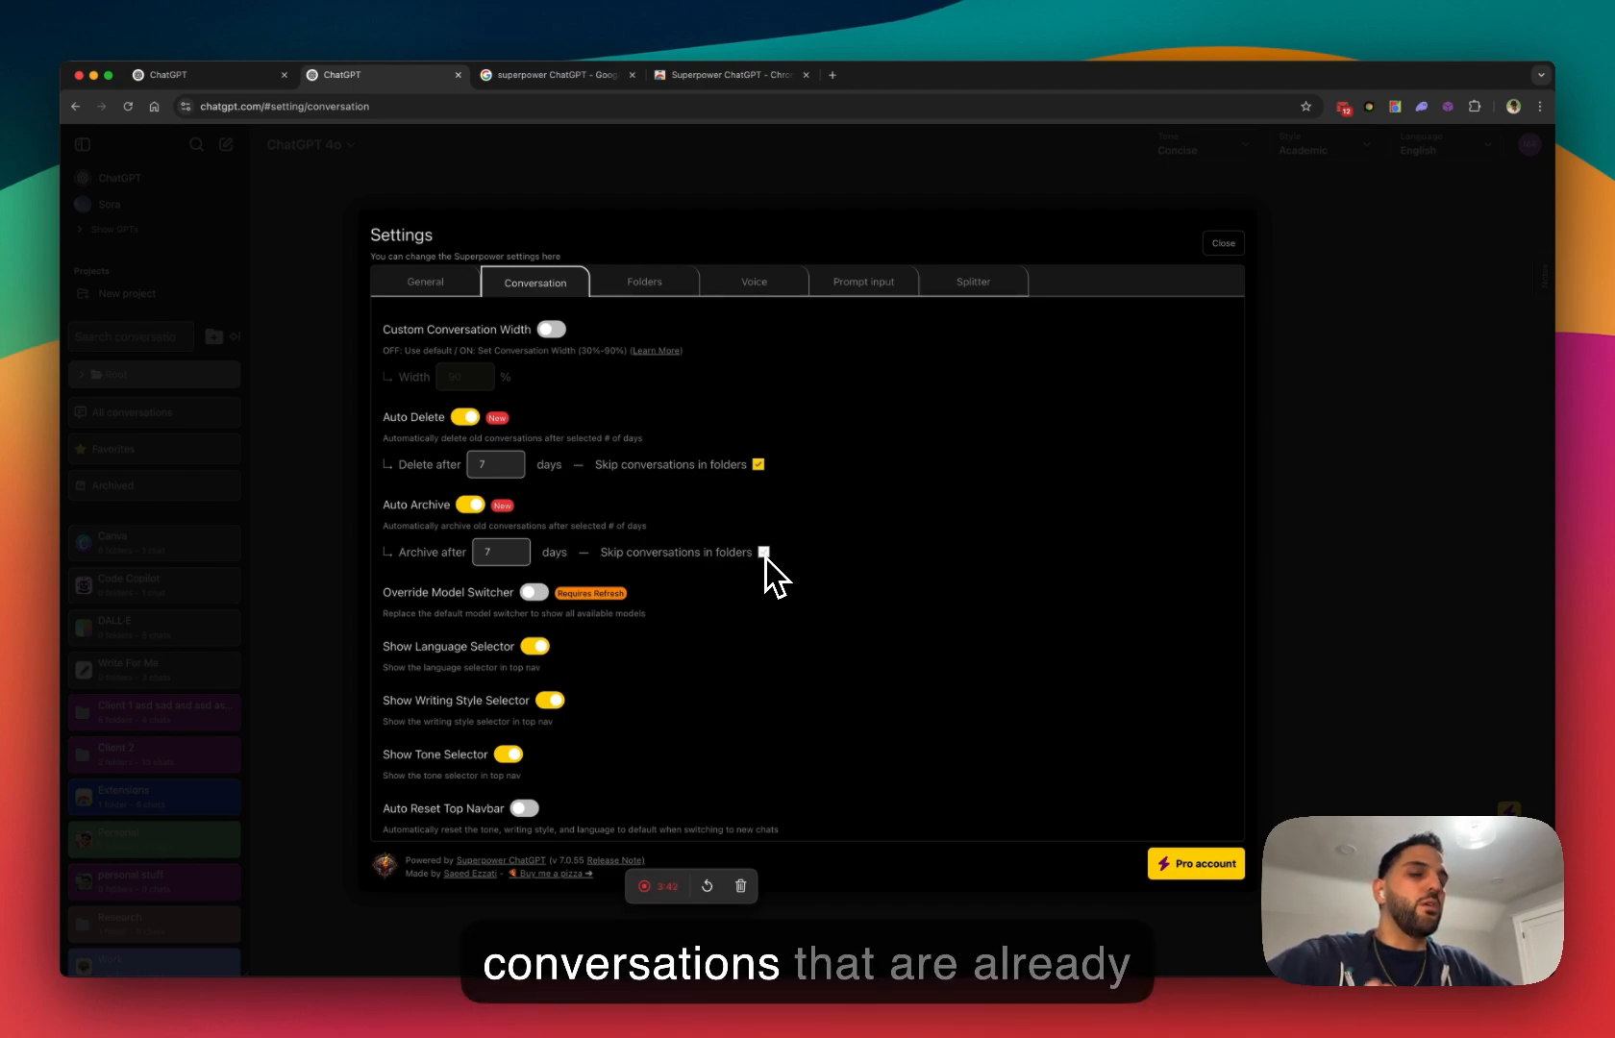
{"action": "left_click", "coordinate": [761, 552]}
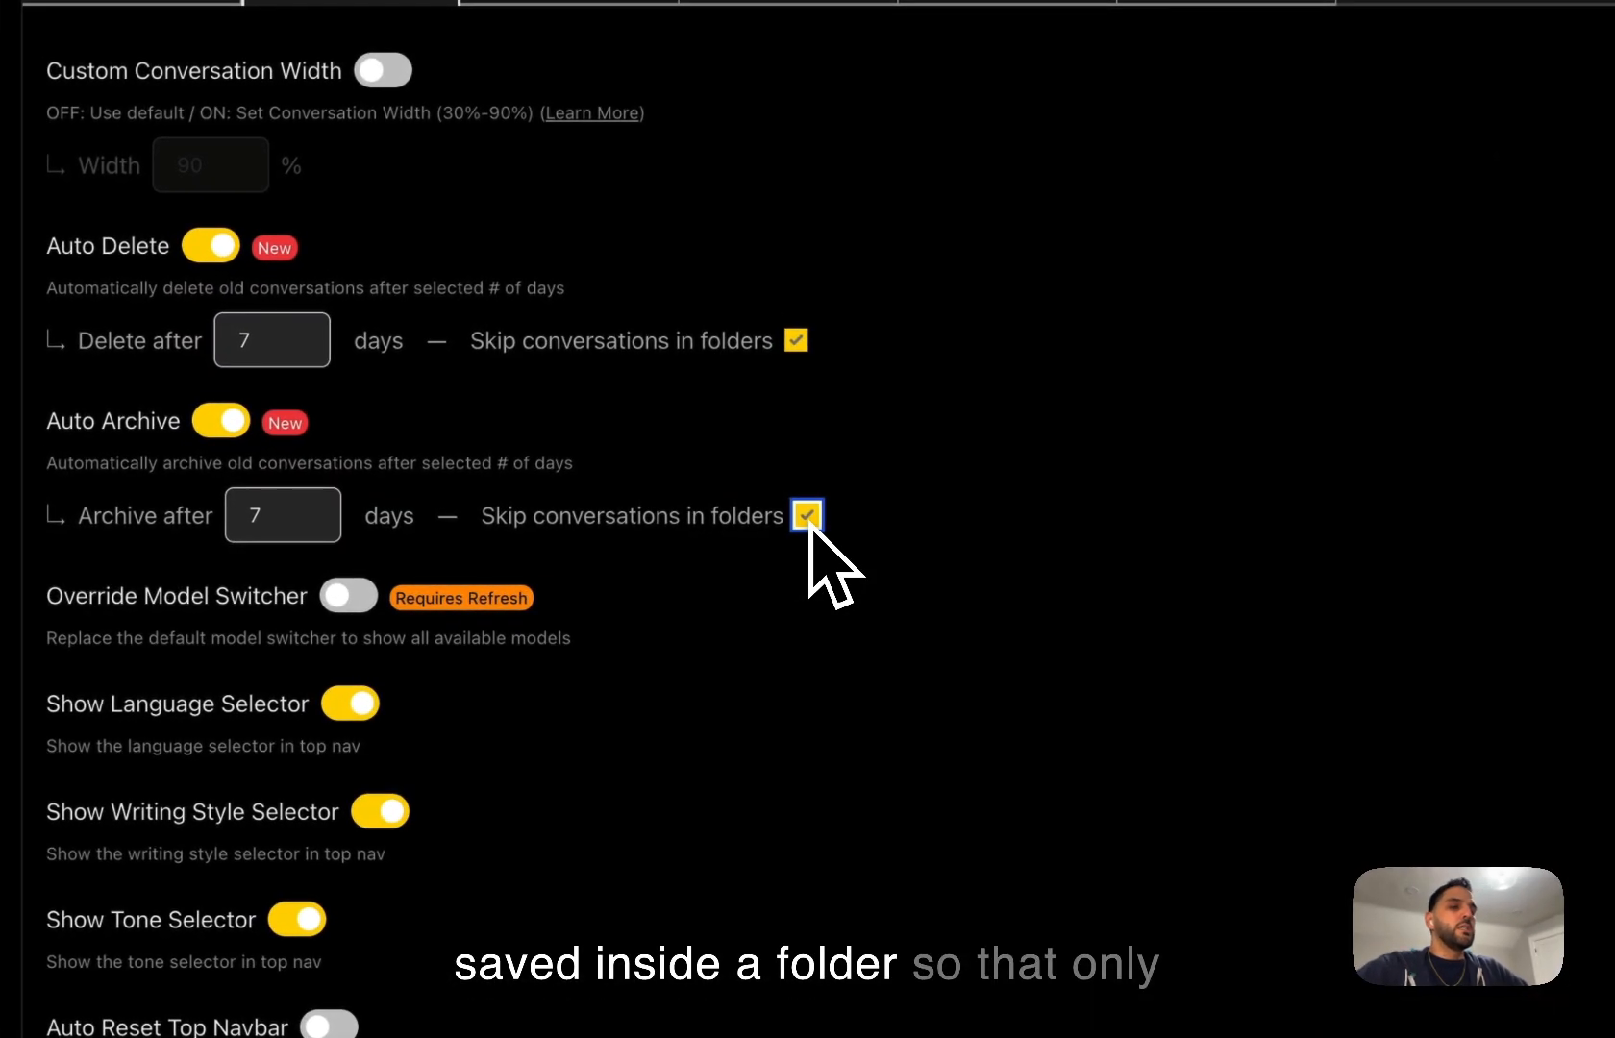